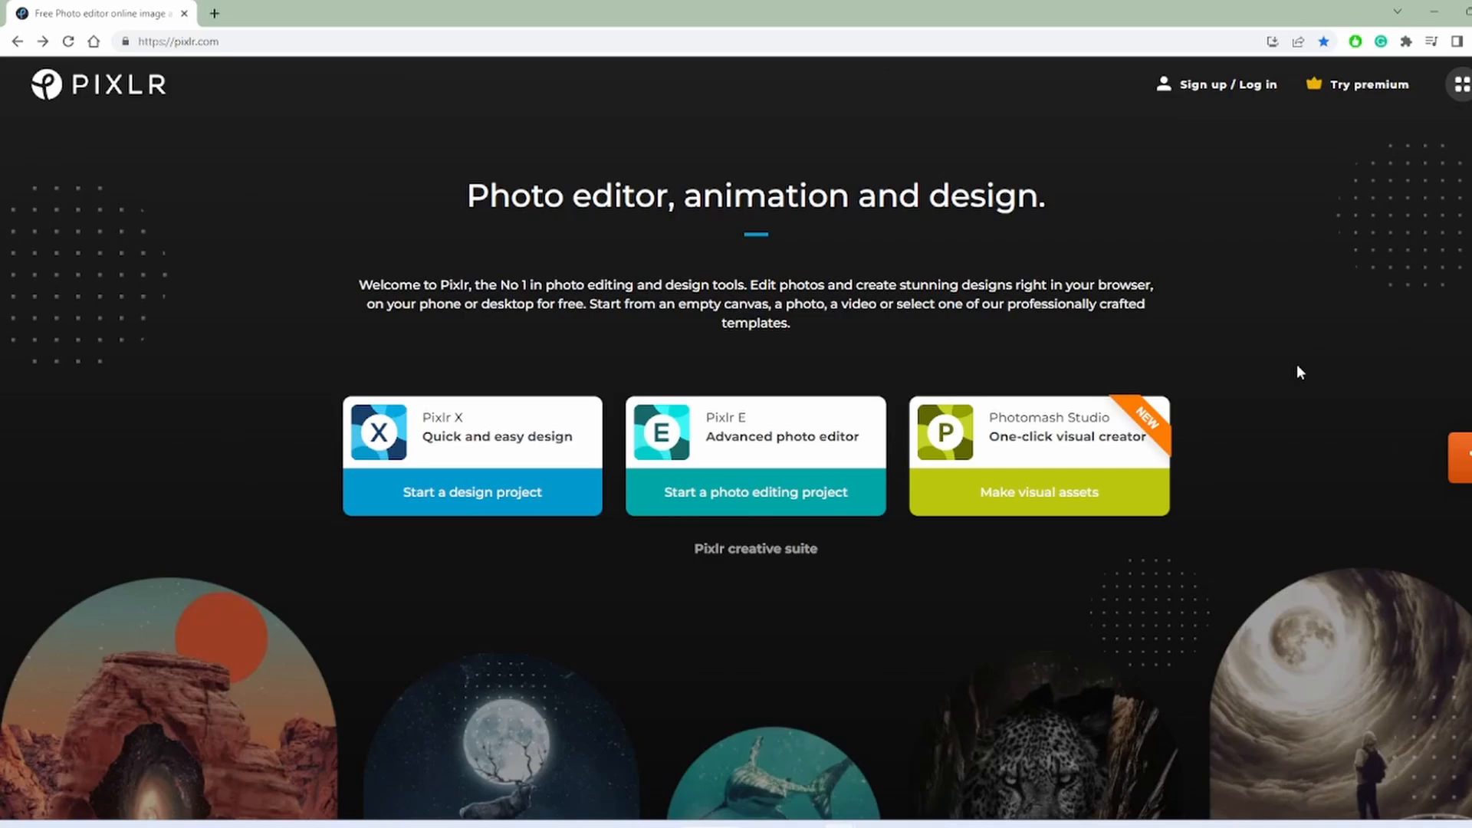
pyautogui.moveTo(844, 508)
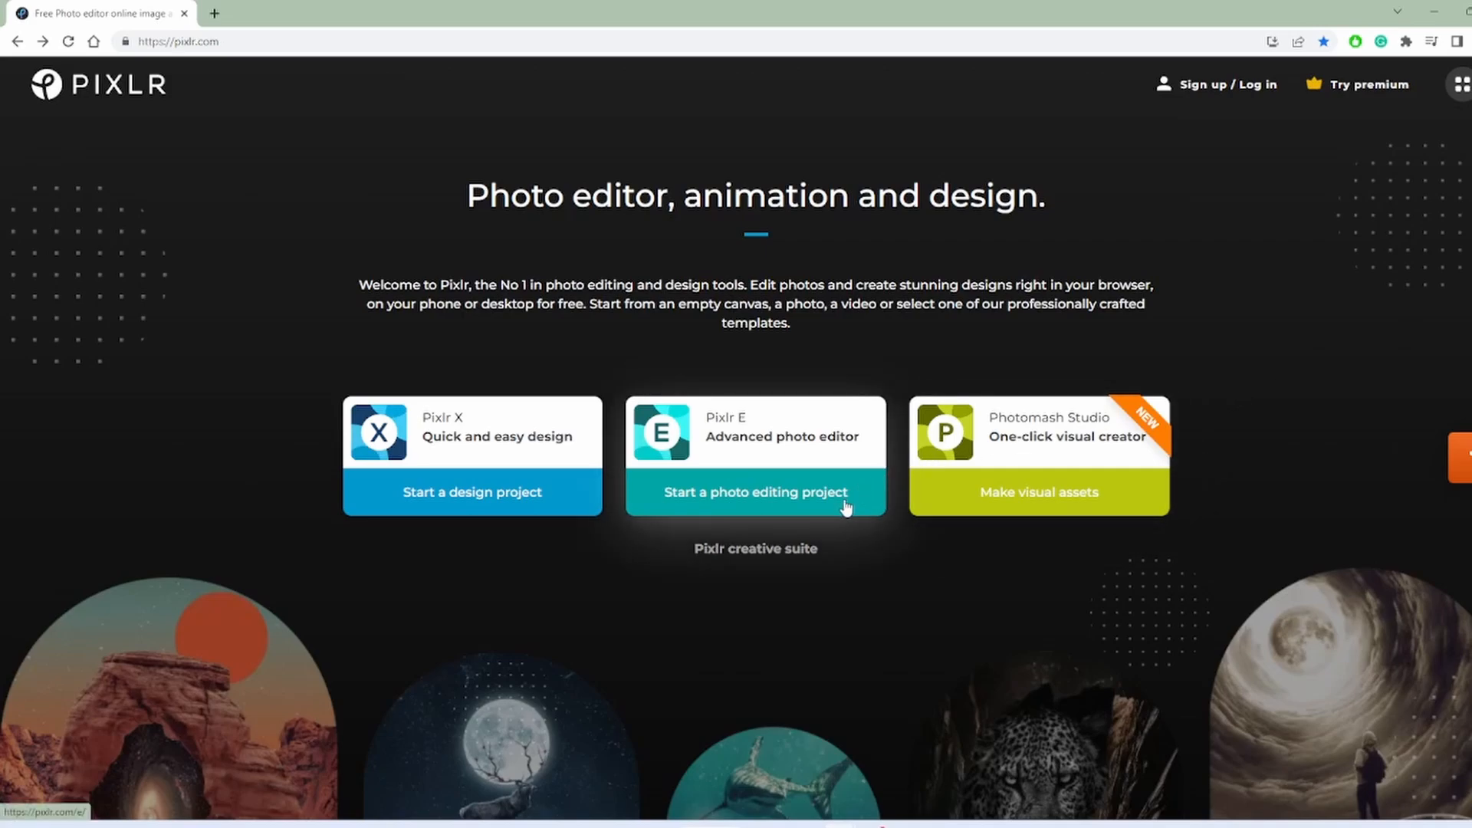
# Open Pixlr E from pixlr.com via 'Start a photo editing project'
pyautogui.click(756, 492)
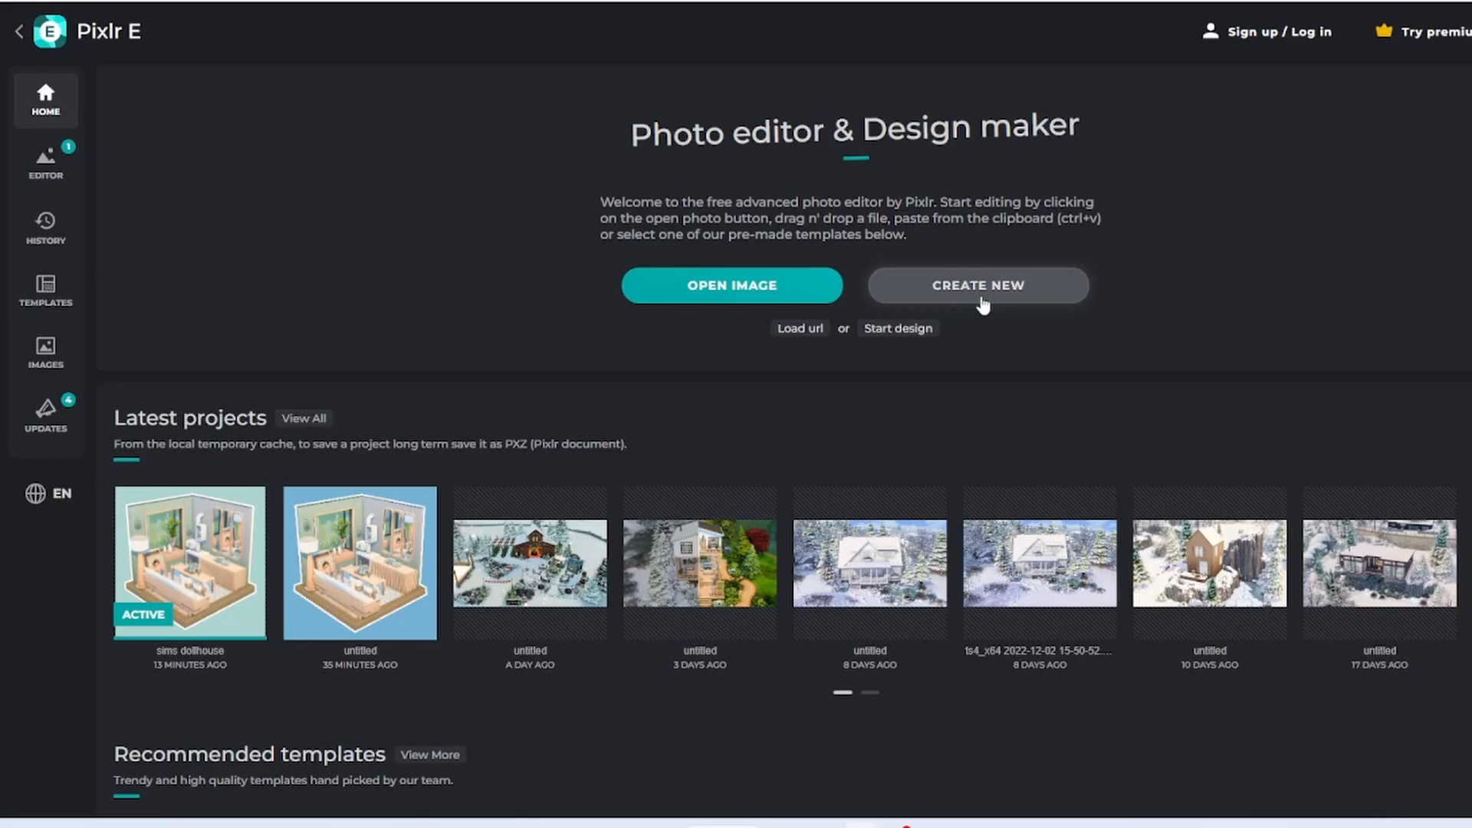
# Create a new 1080×1080 Social Post canvas named 'Doll House'
pyautogui.click(979, 285)
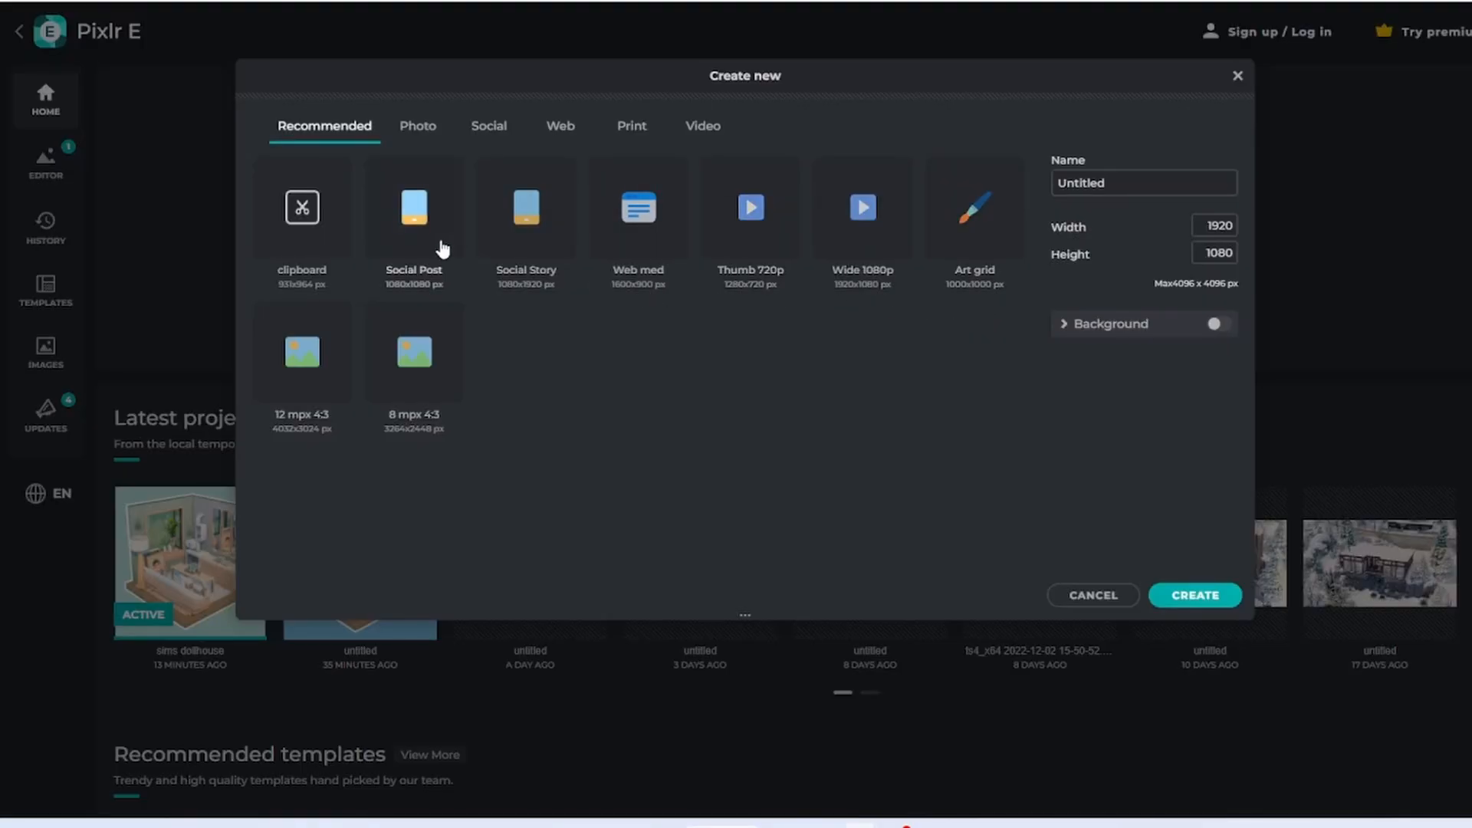
pyautogui.click(414, 209)
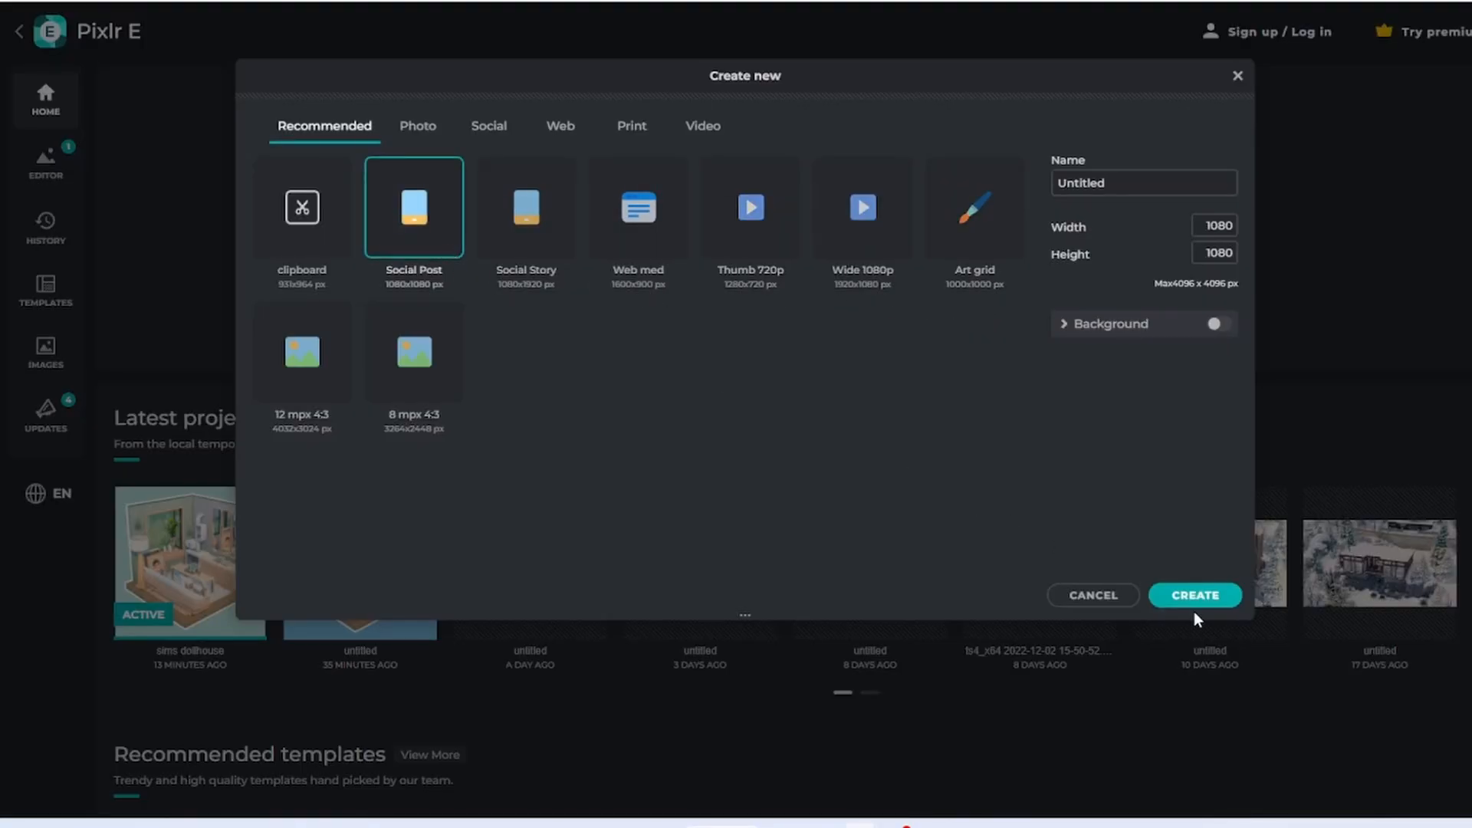
pyautogui.click(1112, 183)
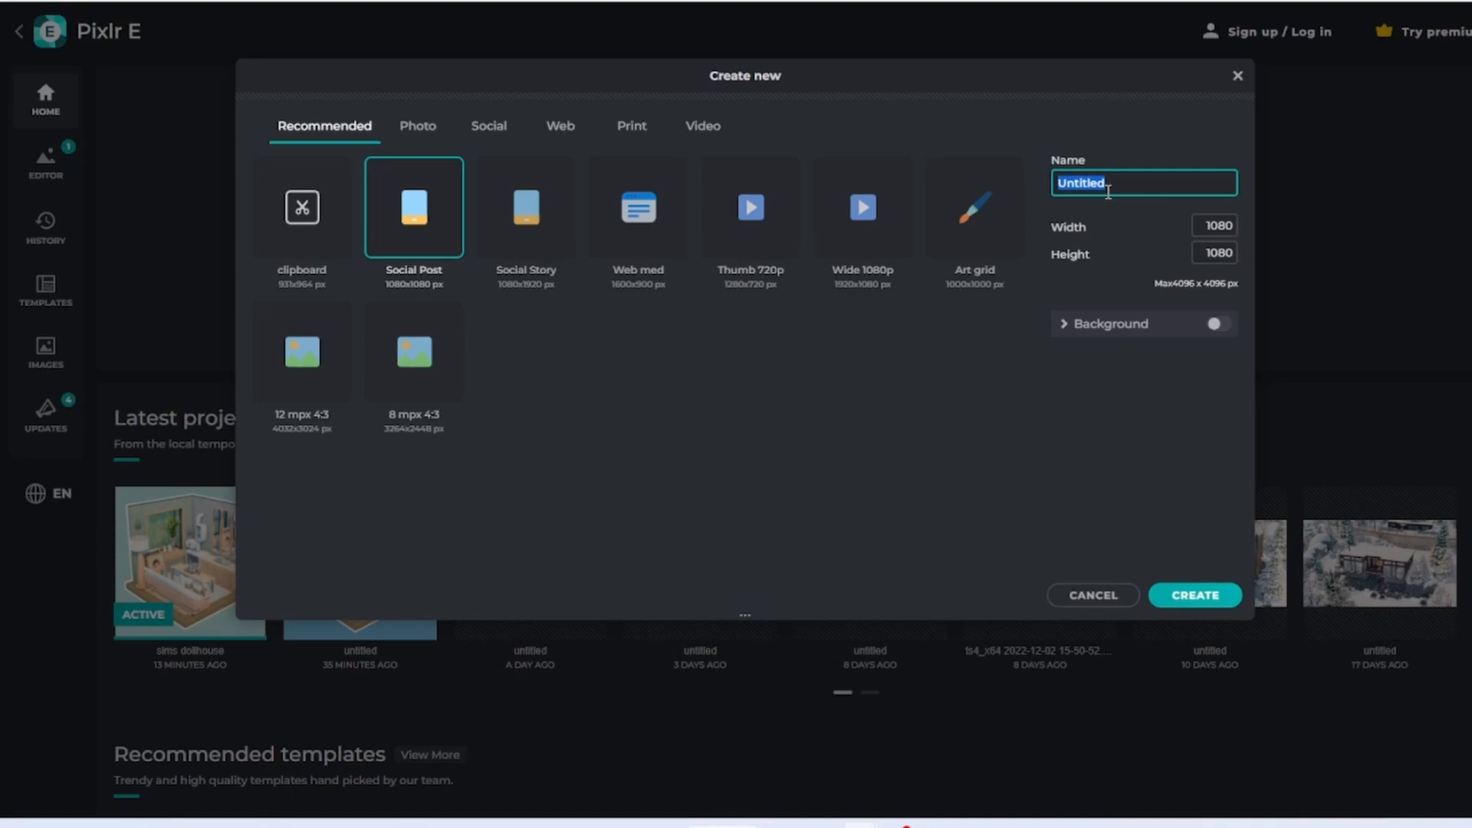
pyautogui.write('Doll House')
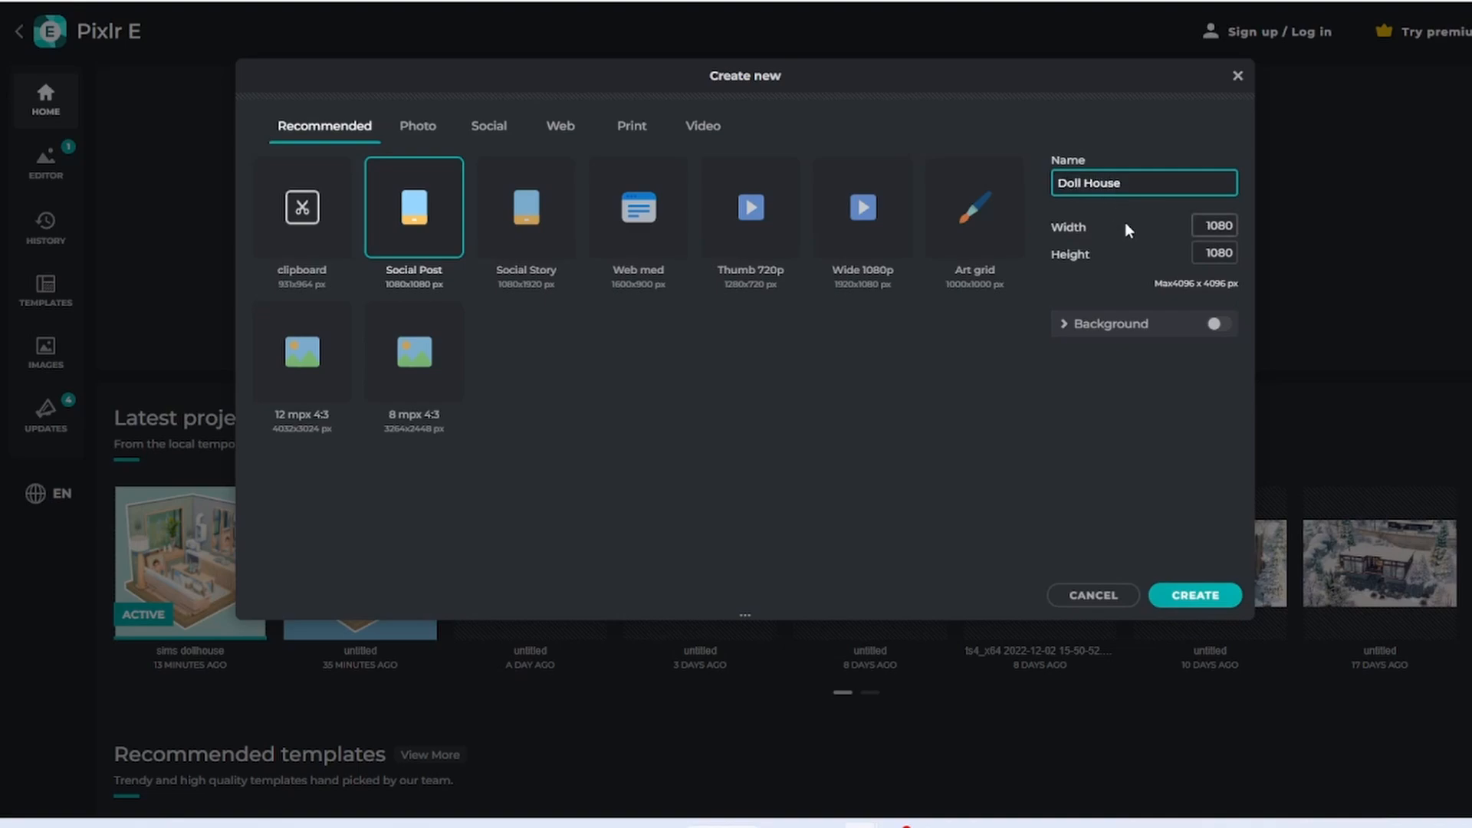
pyautogui.click(1195, 596)
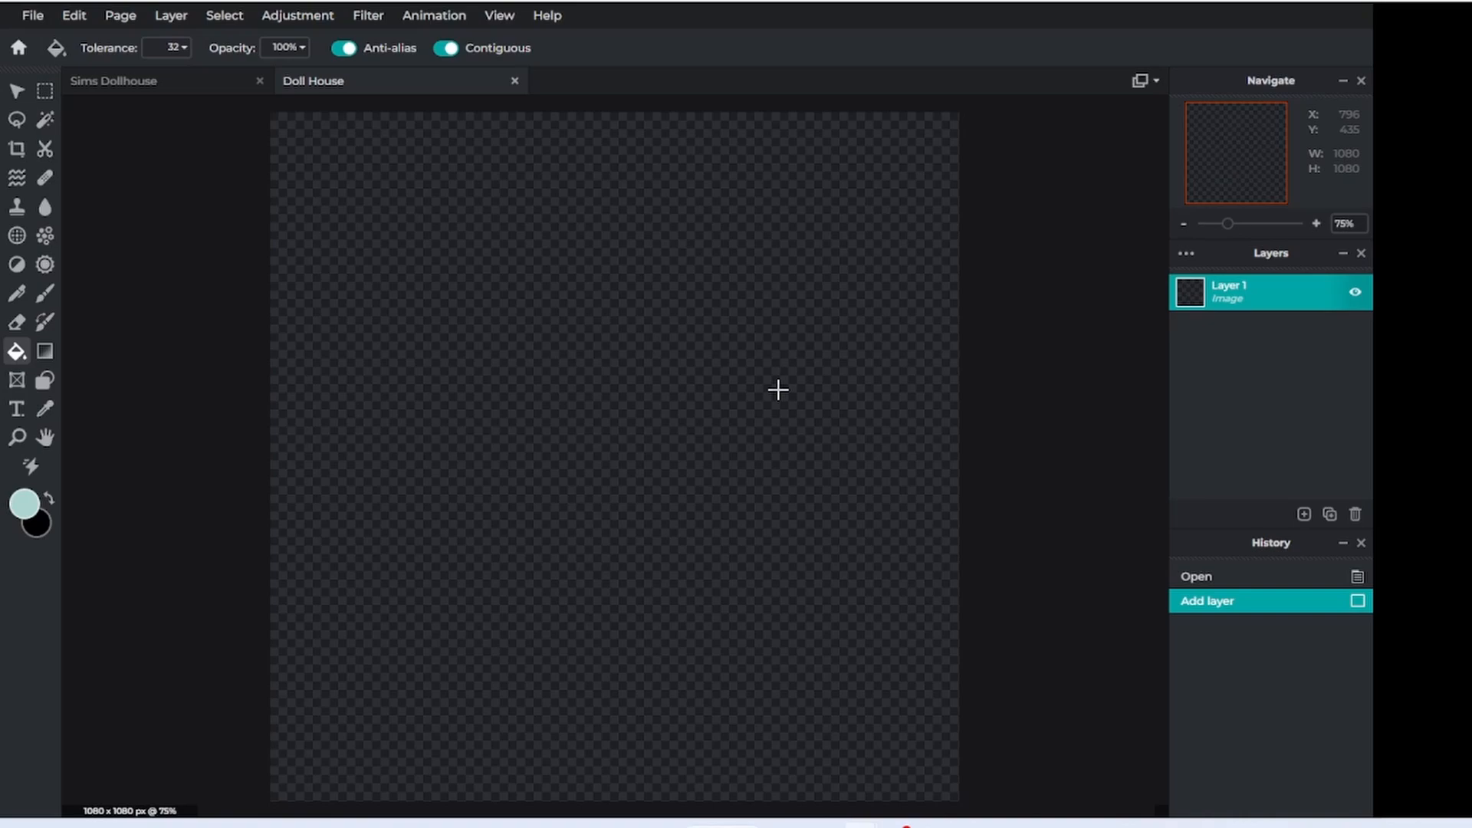
pyautogui.moveTo(734, 557)
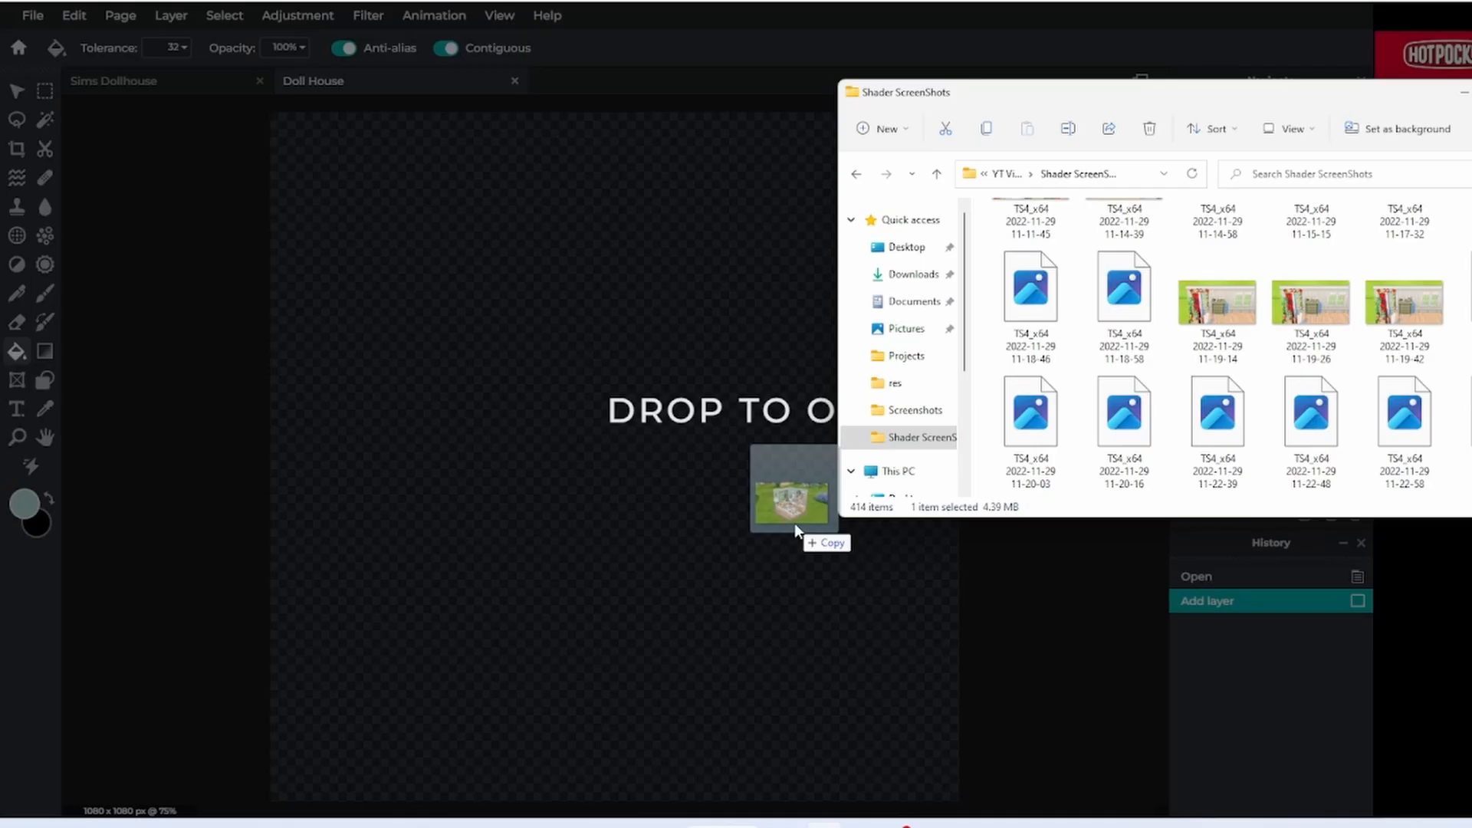
# Drop the Sims dollhouse screenshot from File Explorer onto the Doll House canvas
pyautogui.moveTo(792, 489); pyautogui.dragTo(615, 408)
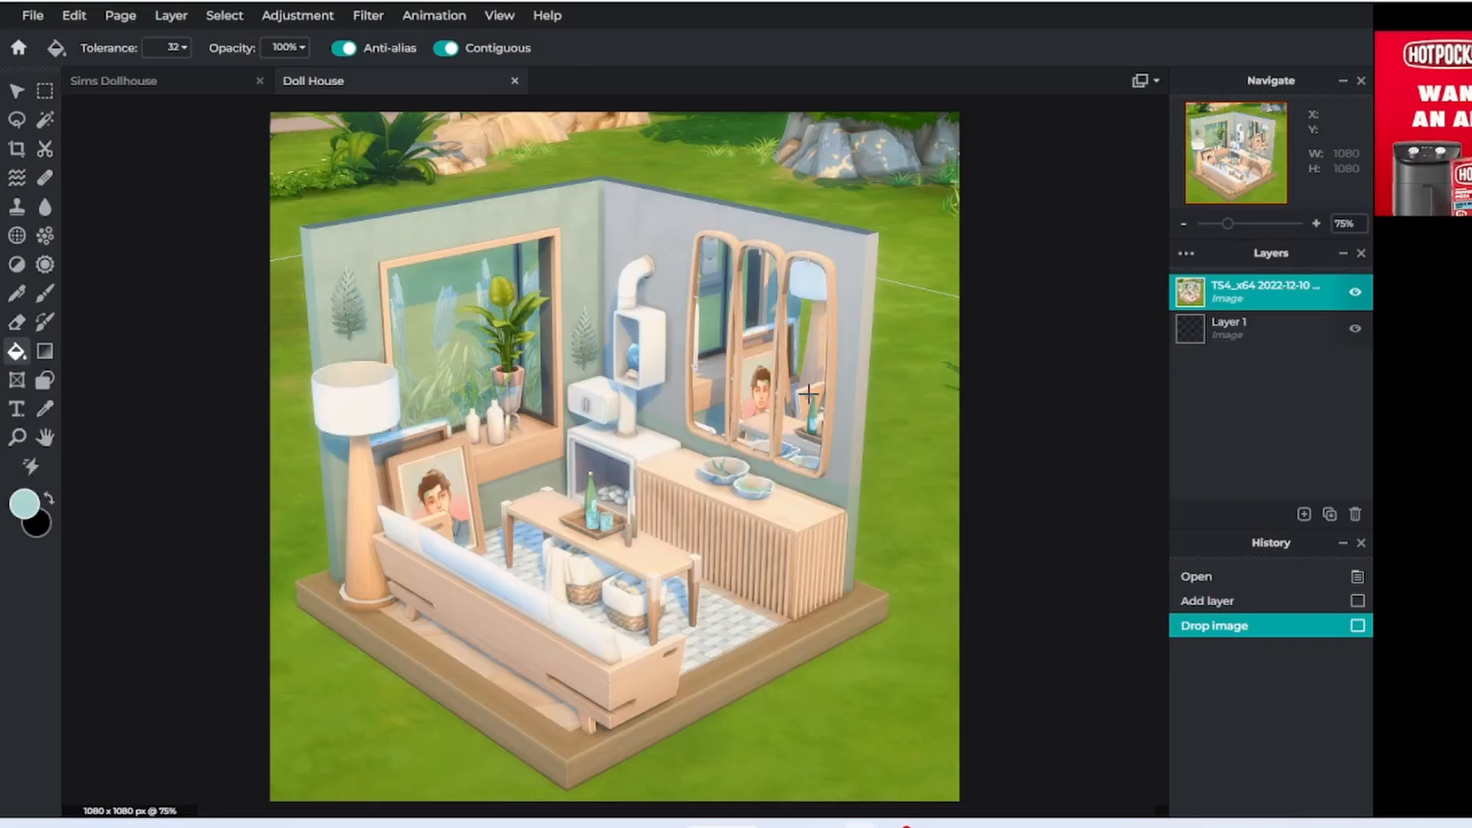
pyautogui.moveTo(201, 220)
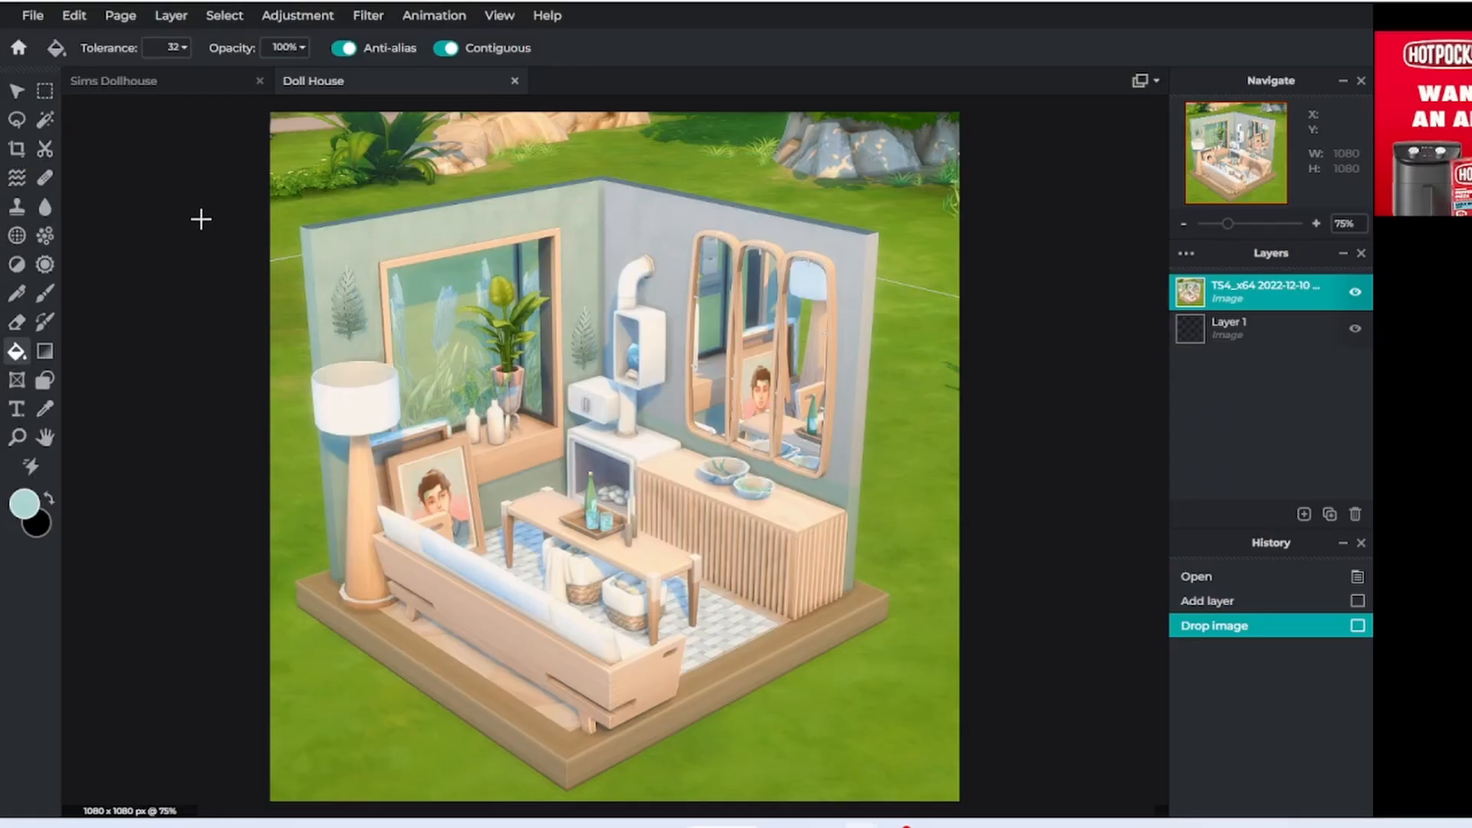
# Trace a lasso selection down the room's right wall and along its floor base
pyautogui.click(15, 120)
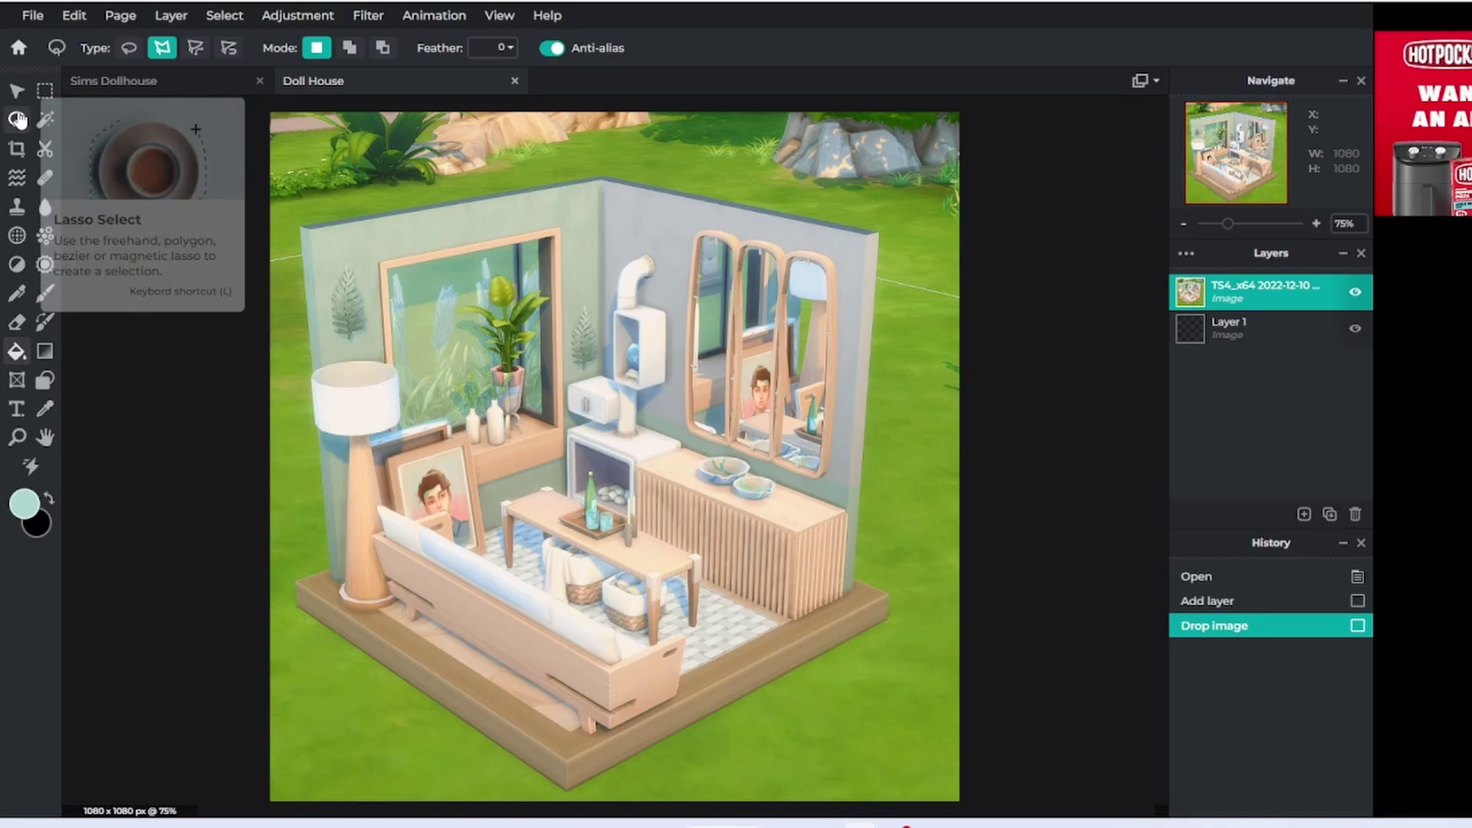
pyautogui.moveTo(160, 49)
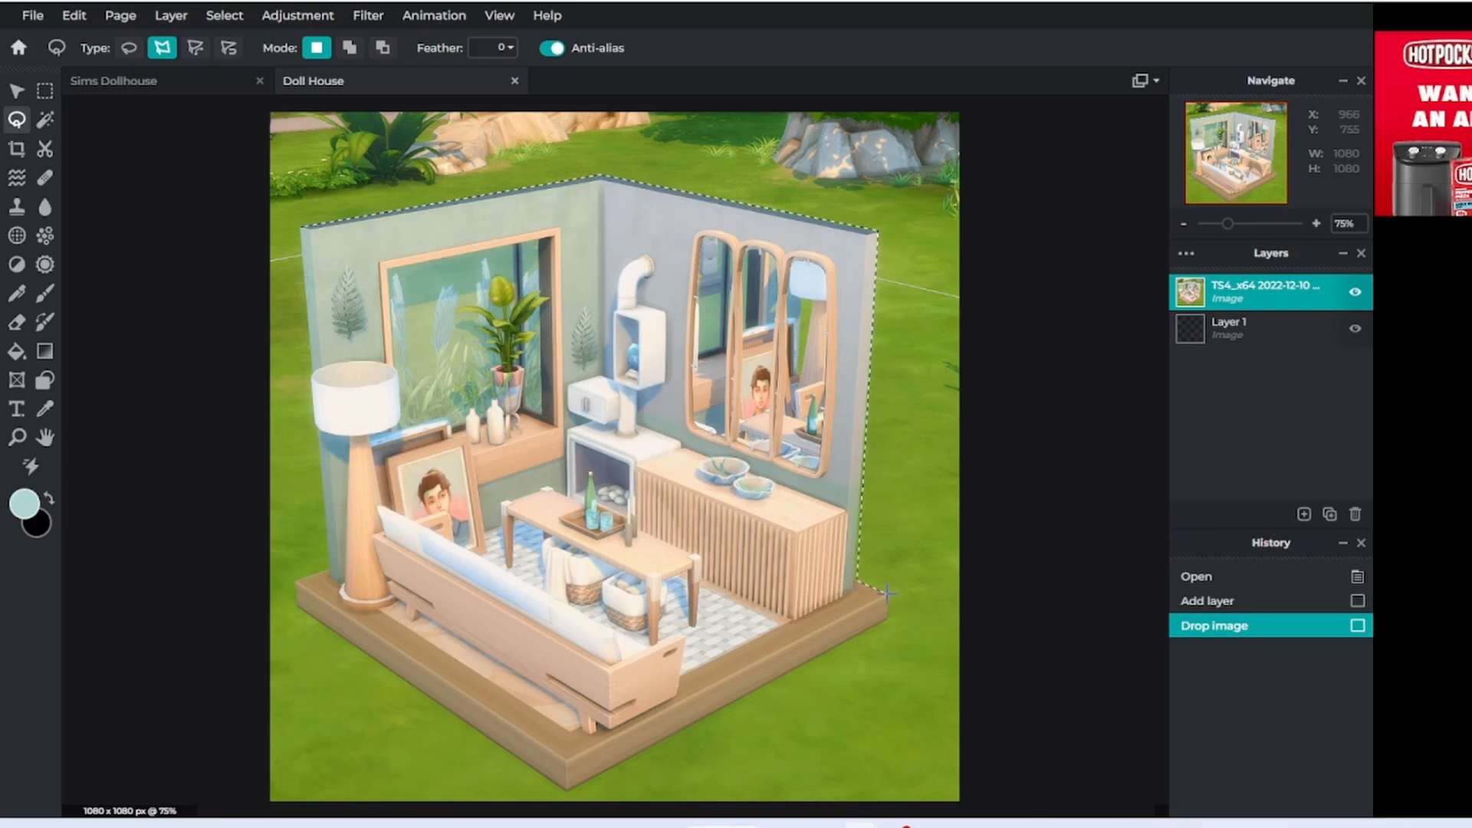
pyautogui.moveTo(882, 591); pyautogui.dragTo(795, 682)
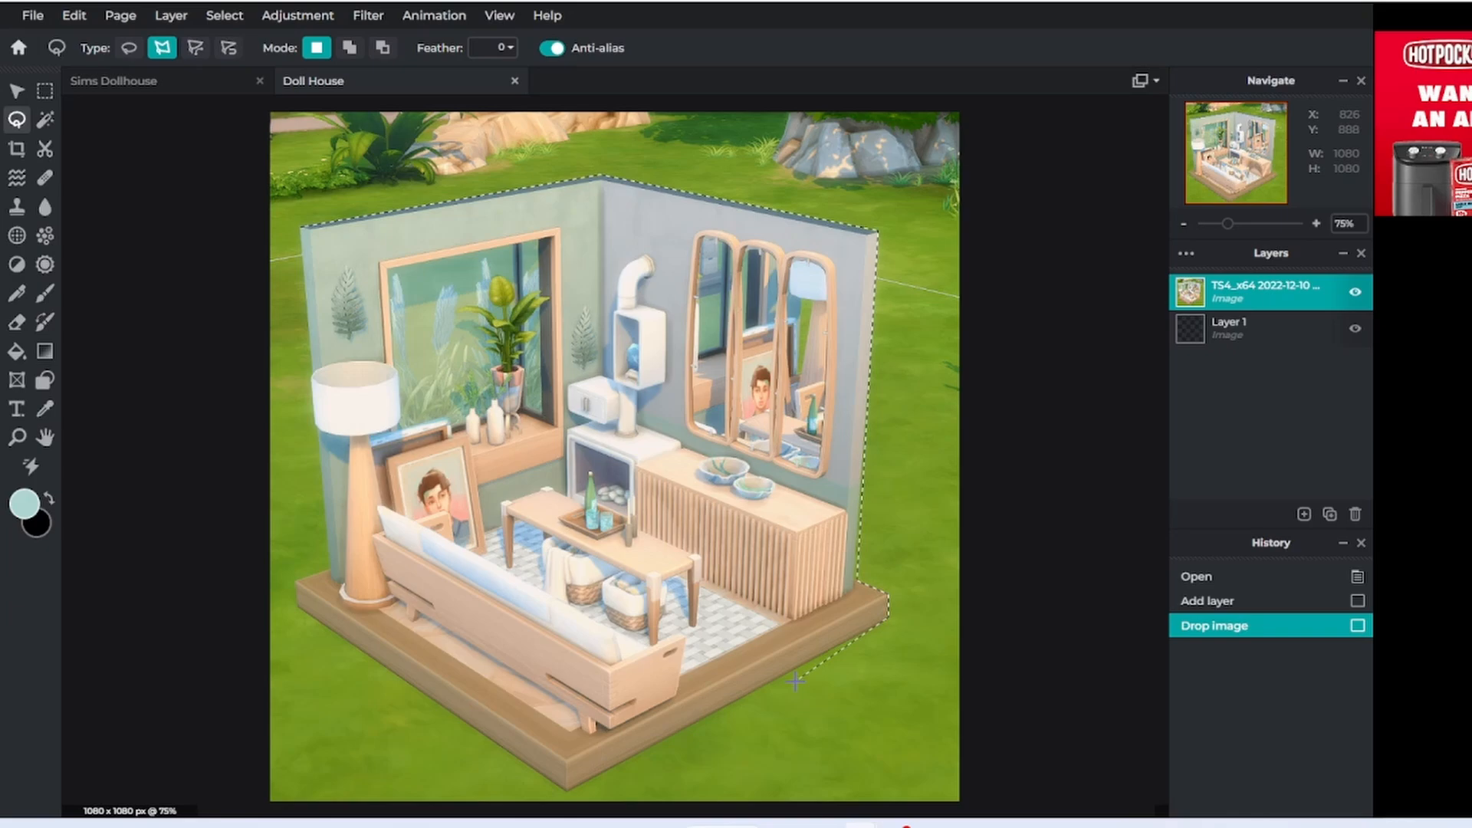
pyautogui.moveTo(796, 682); pyautogui.dragTo(571, 787)
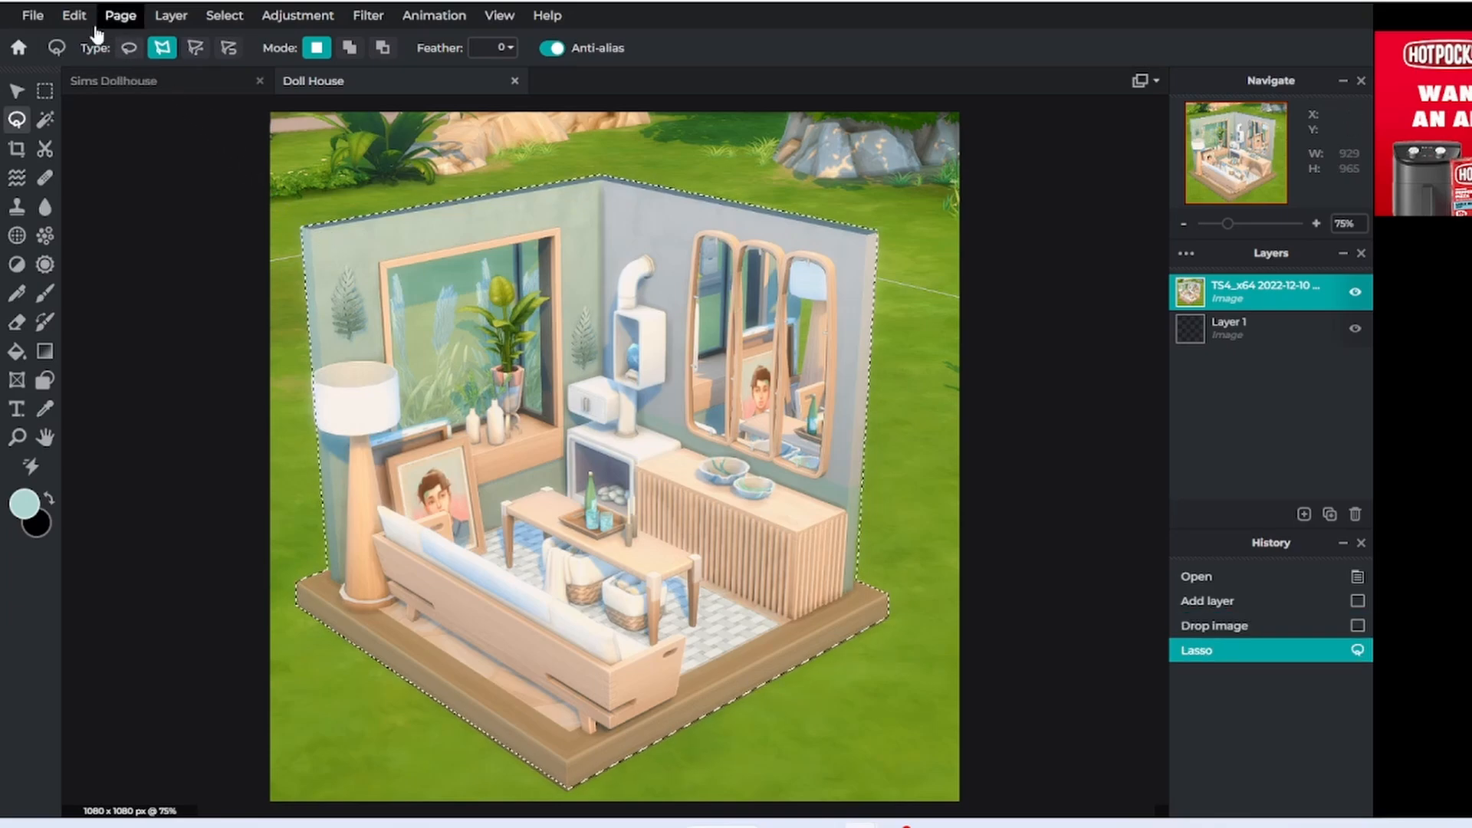
# Cut the selected room, paste it onto the transparent canvas, and bring up Stroke settings
pyautogui.click(73, 15)
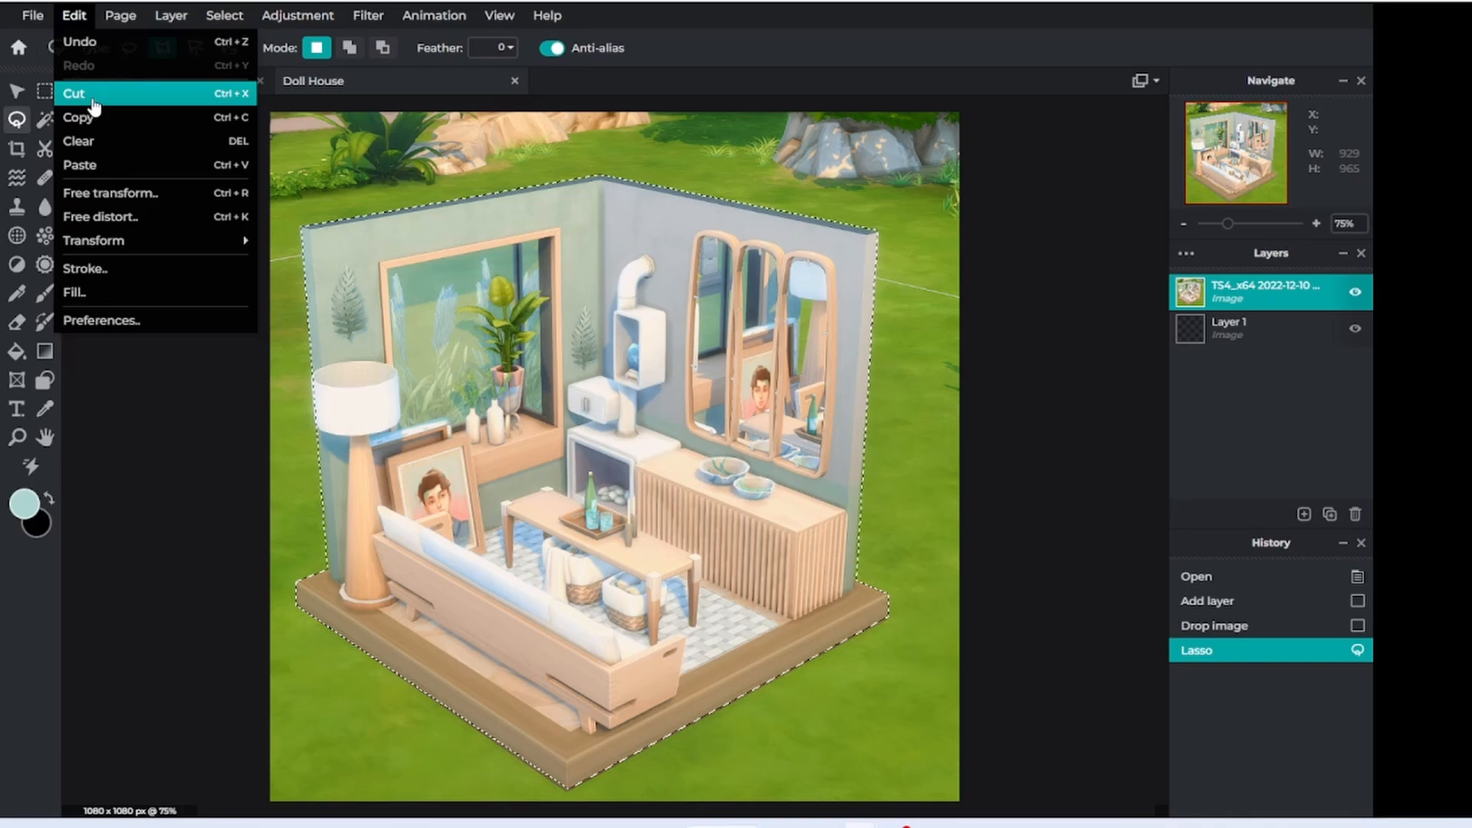
pyautogui.click(72, 95)
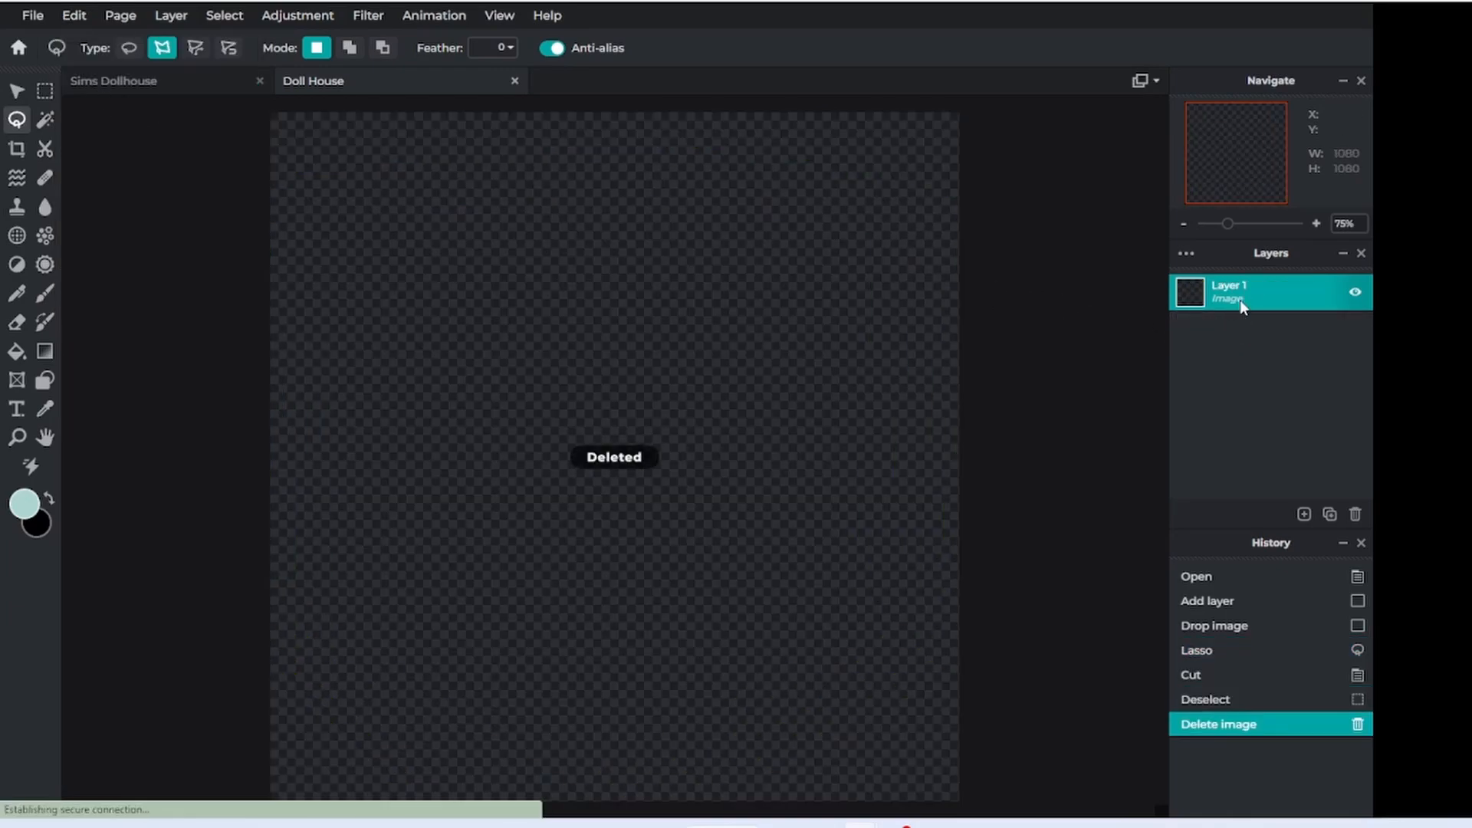
pyautogui.click(73, 16)
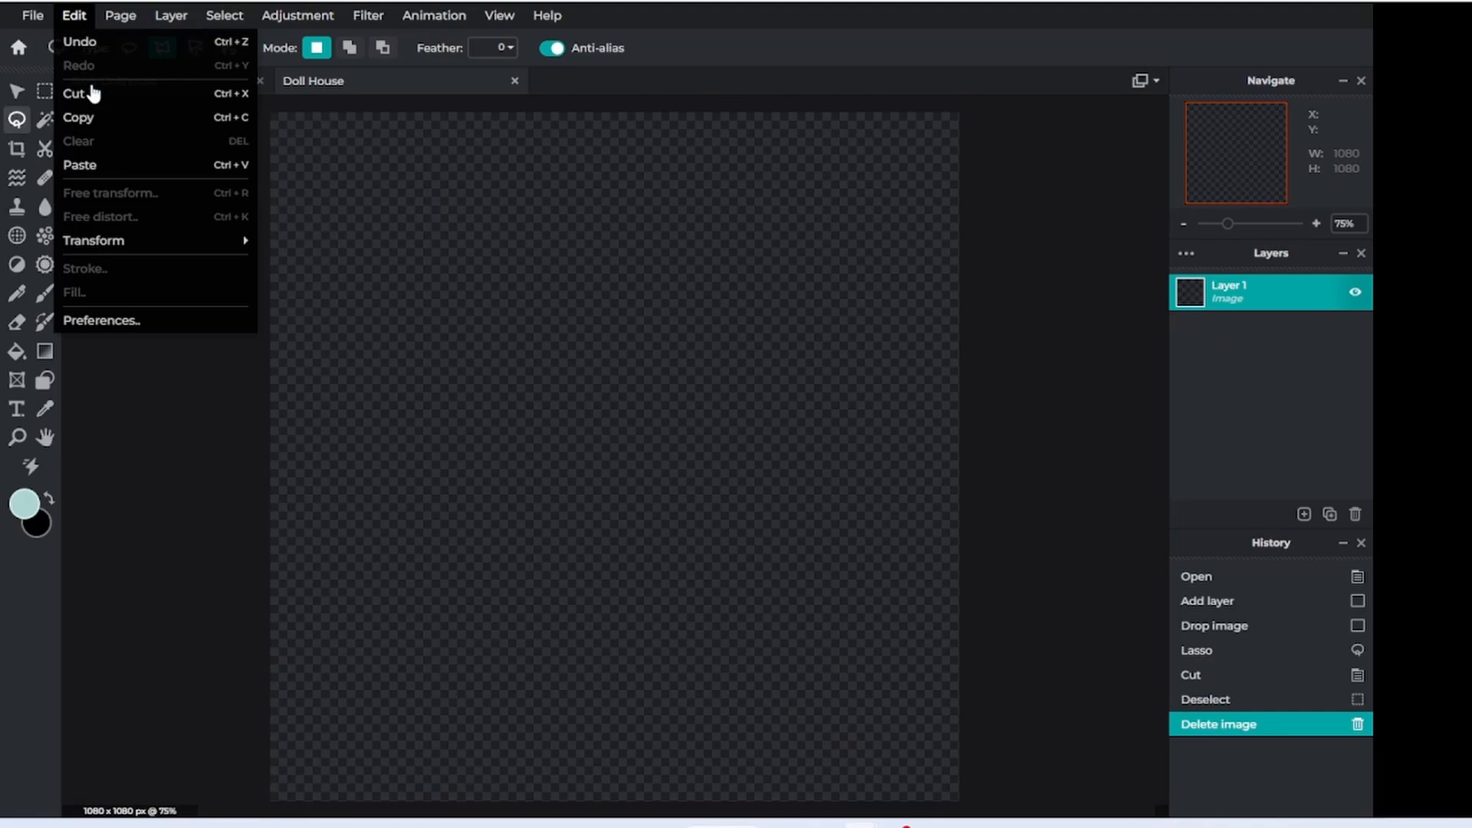
pyautogui.click(80, 165)
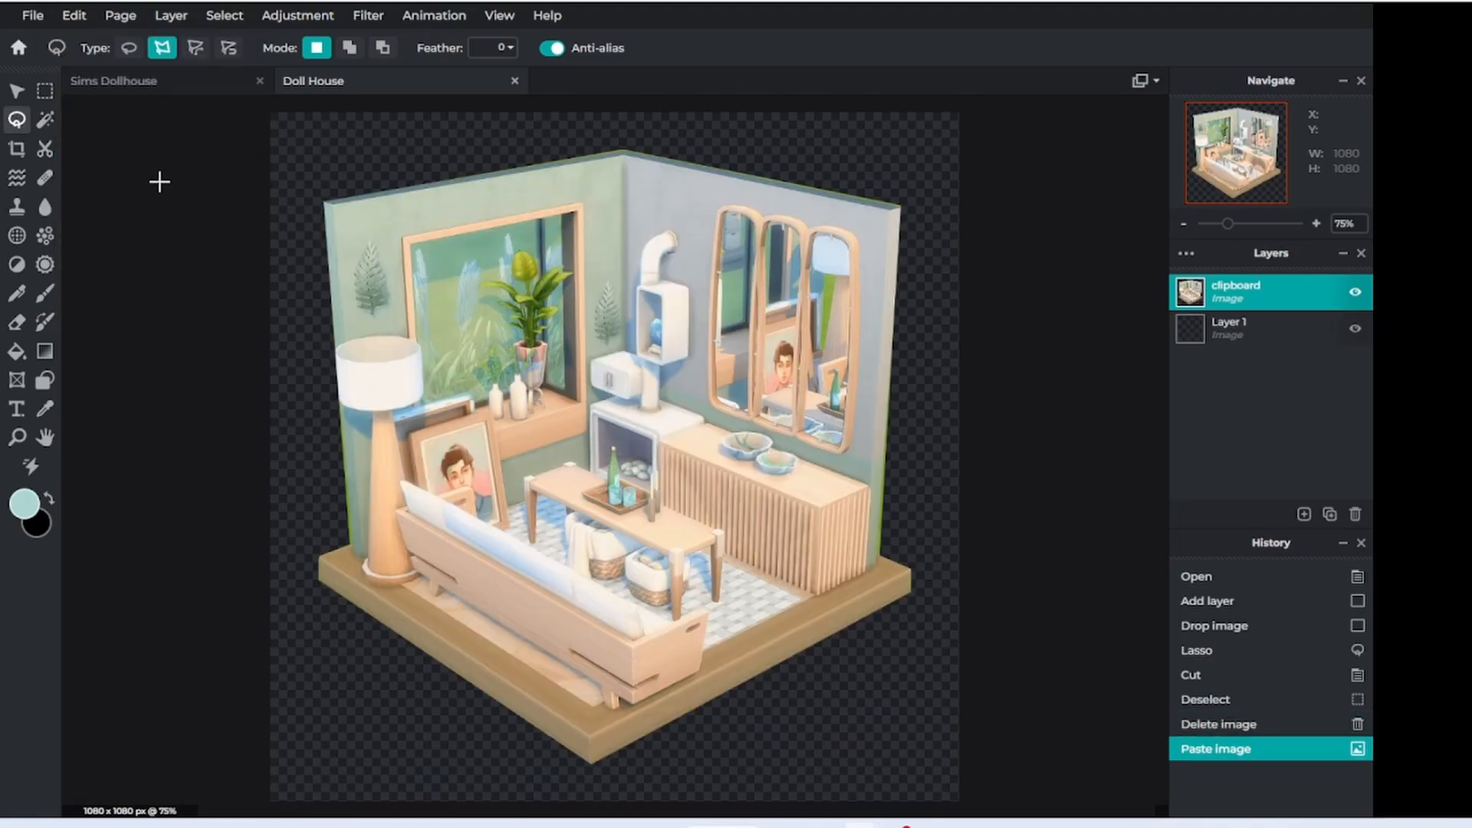
pyautogui.click(74, 15)
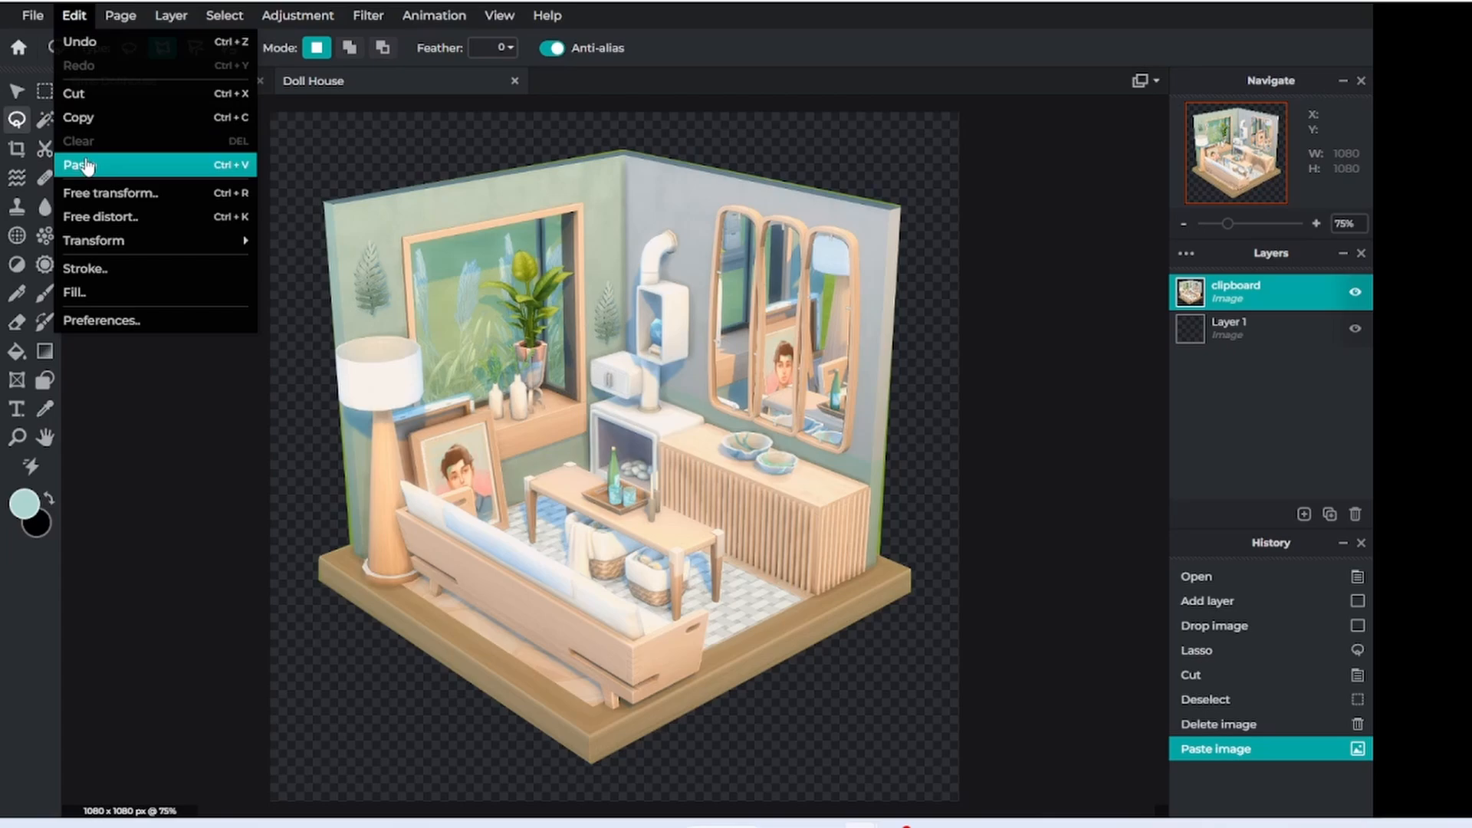
pyautogui.click(86, 268)
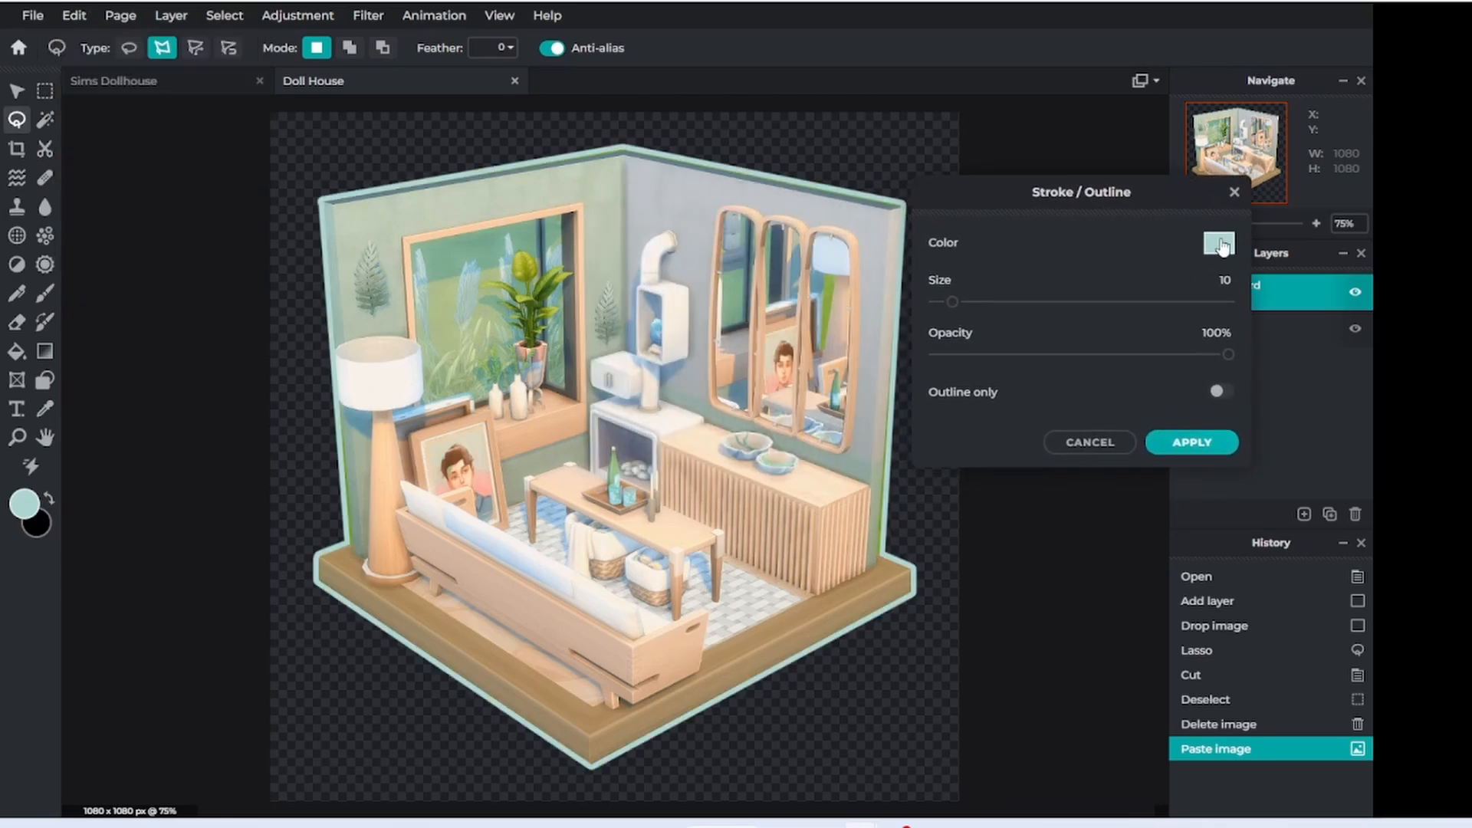
# Apply a white outline stroke of size 13 around the cut-out room
pyautogui.click(1211, 242)
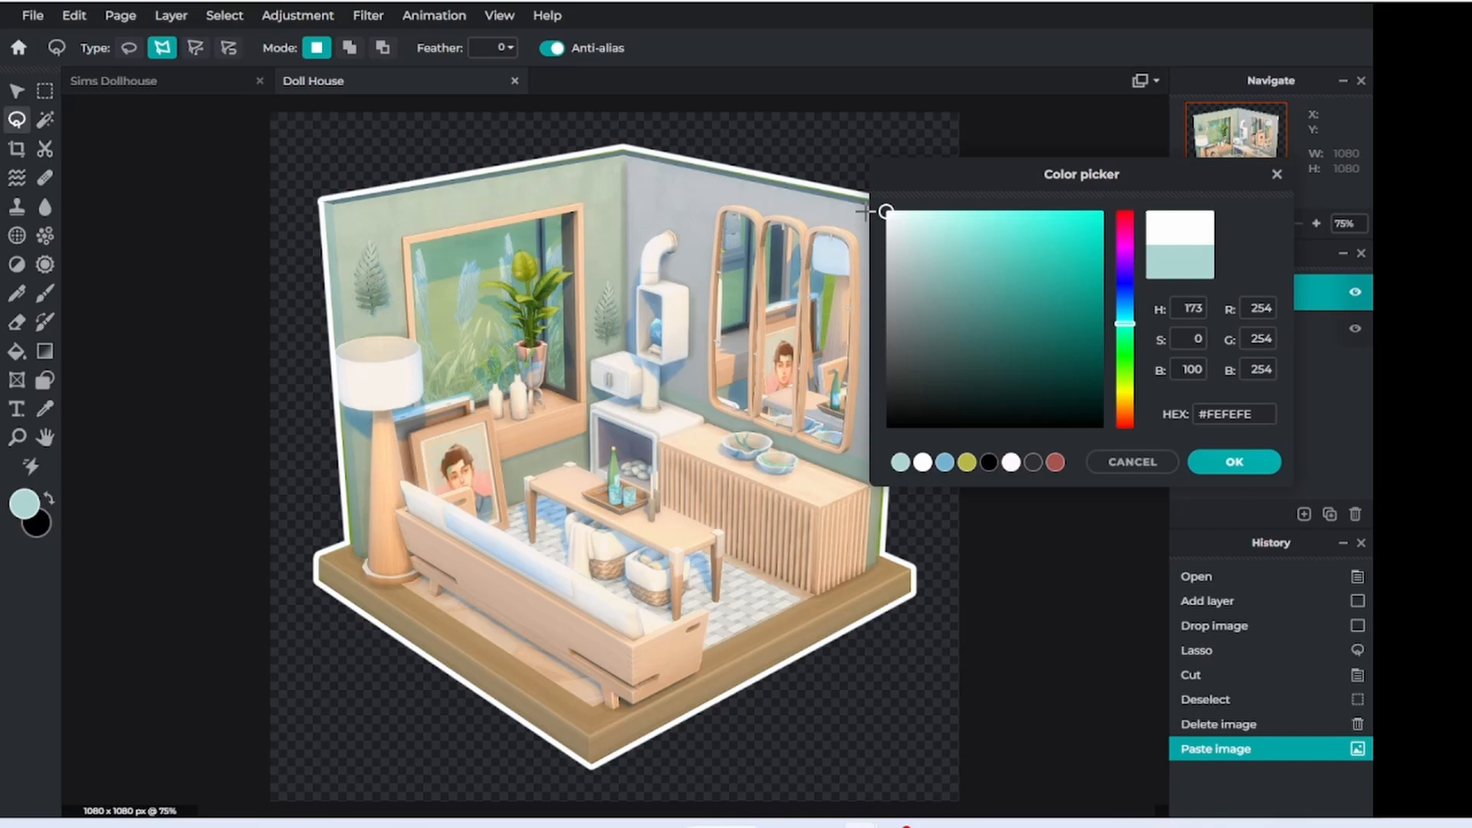
pyautogui.click(1234, 462)
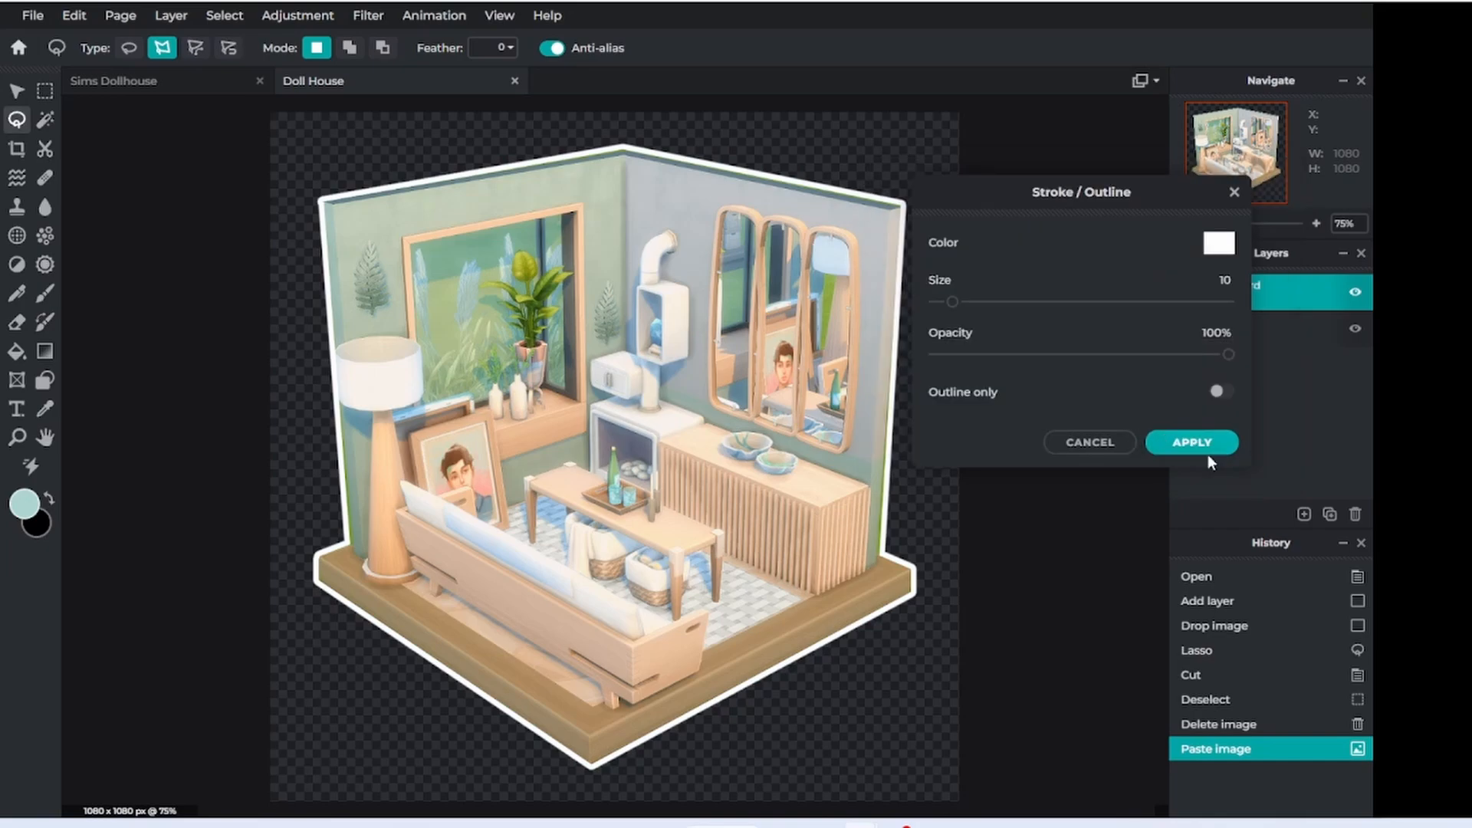
pyautogui.moveTo(953, 301); pyautogui.dragTo(988, 301)
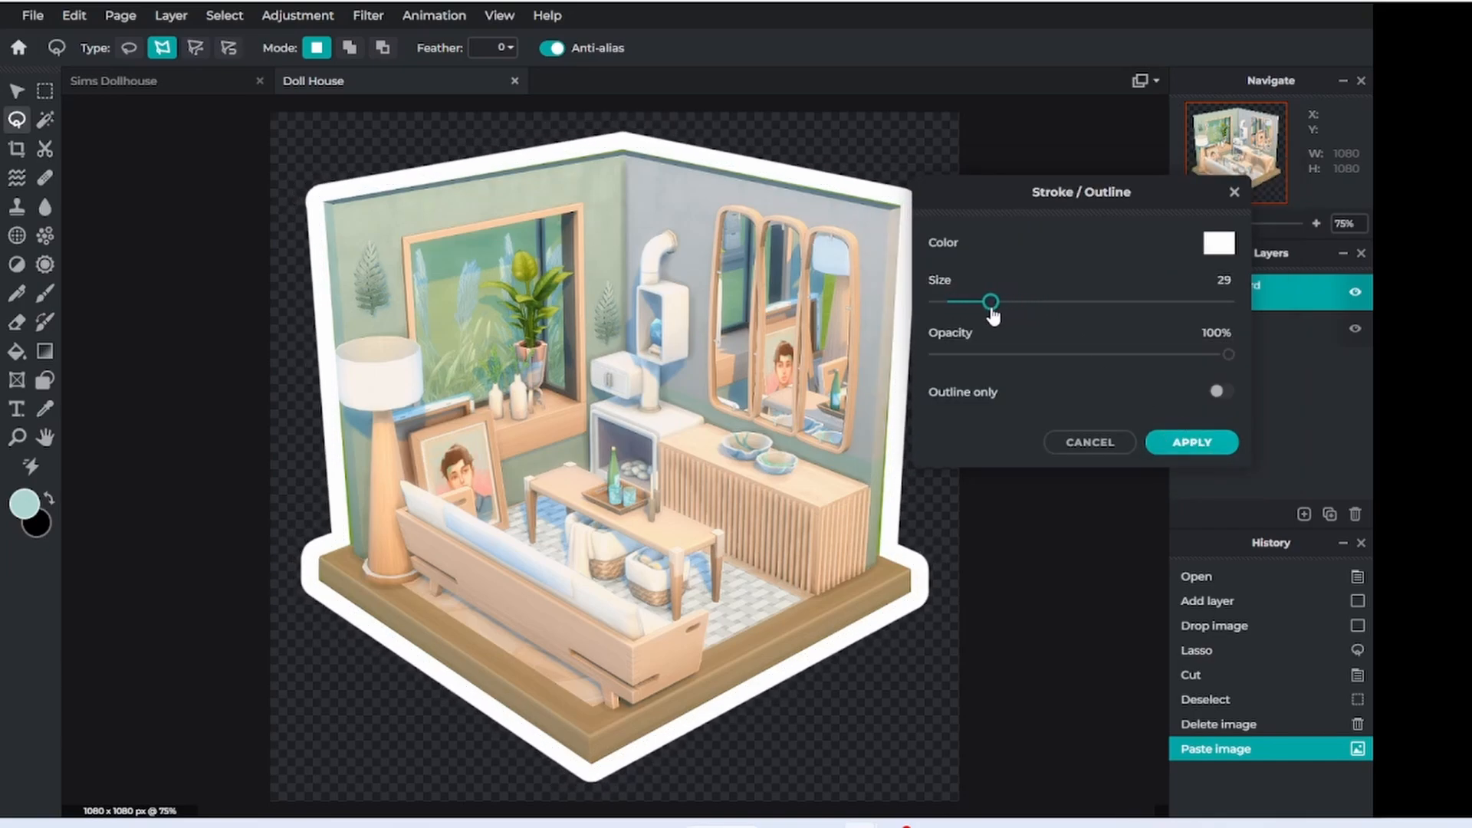
pyautogui.moveTo(987, 301); pyautogui.dragTo(960, 301)
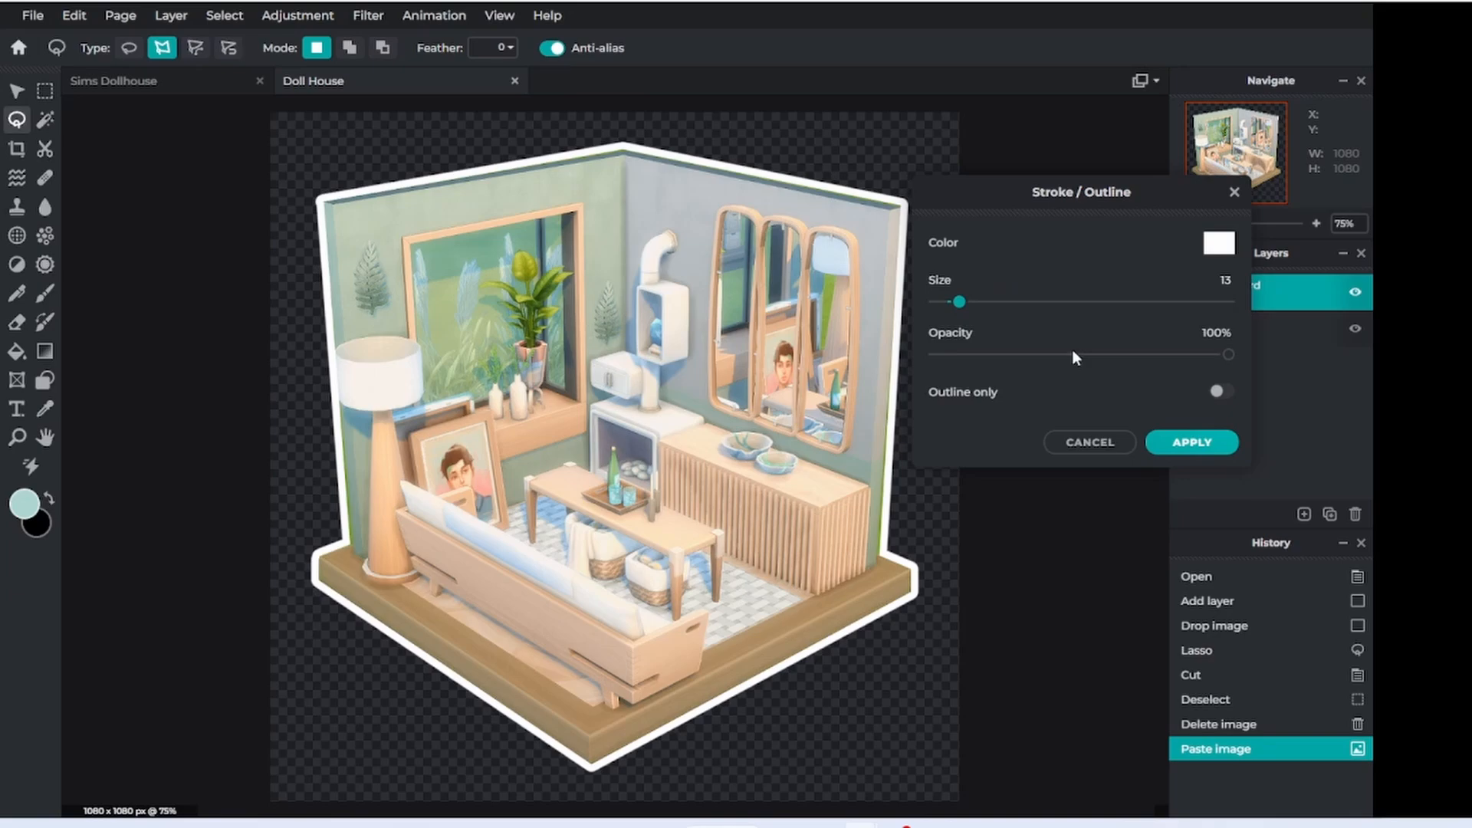
pyautogui.moveTo(1242, 369)
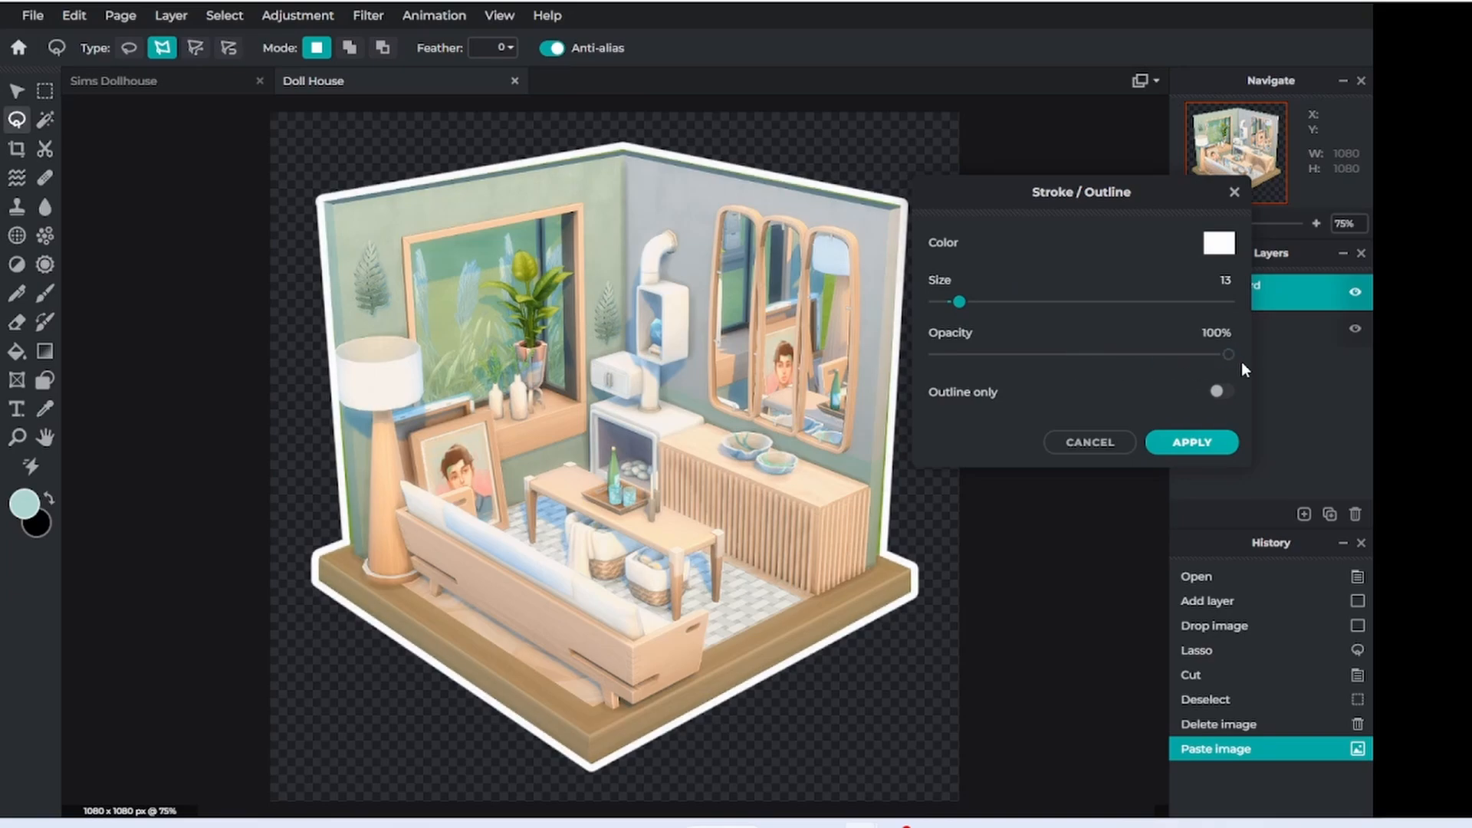
pyautogui.click(1193, 443)
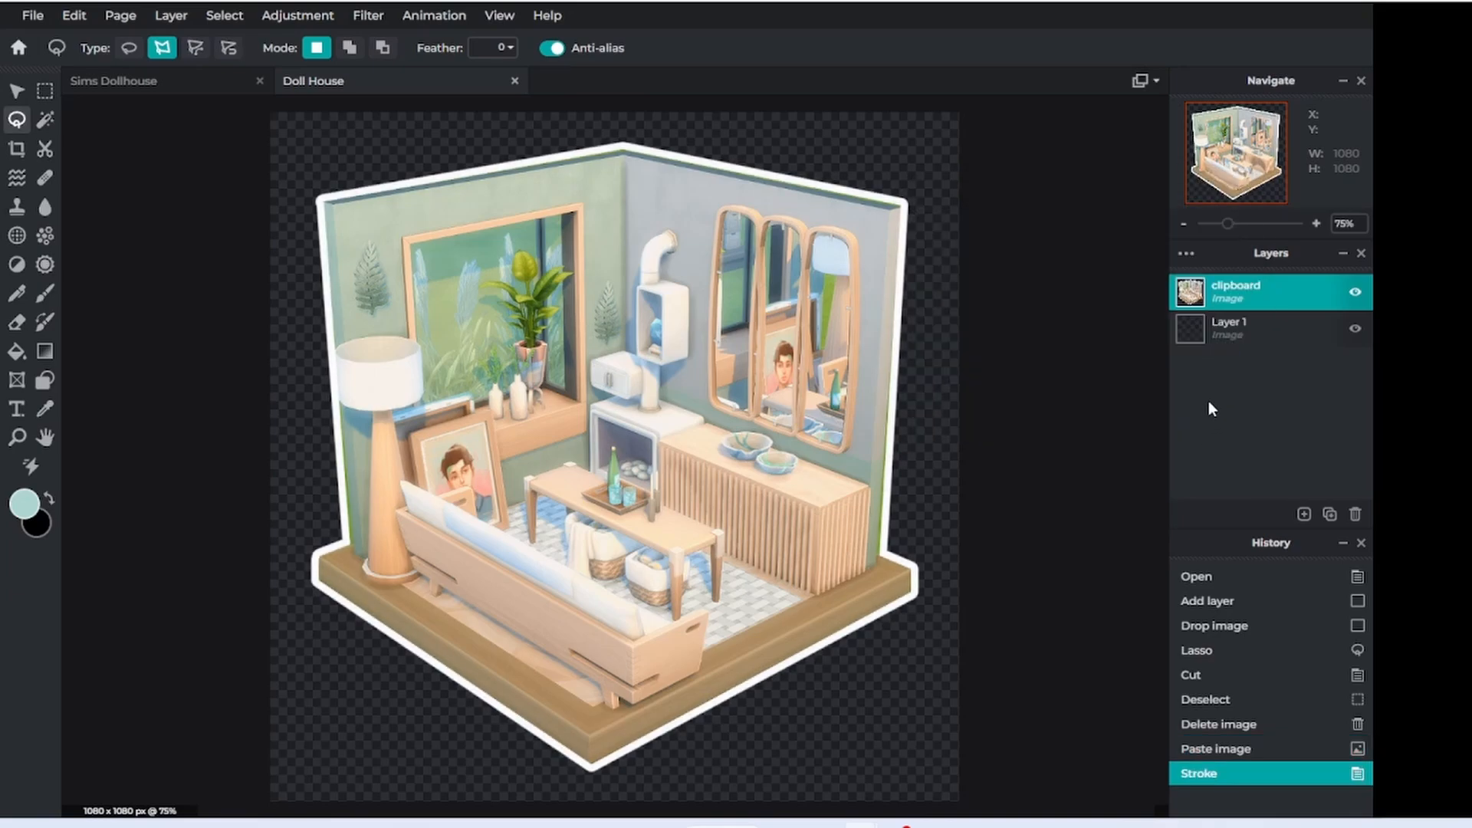
pyautogui.click(1259, 327)
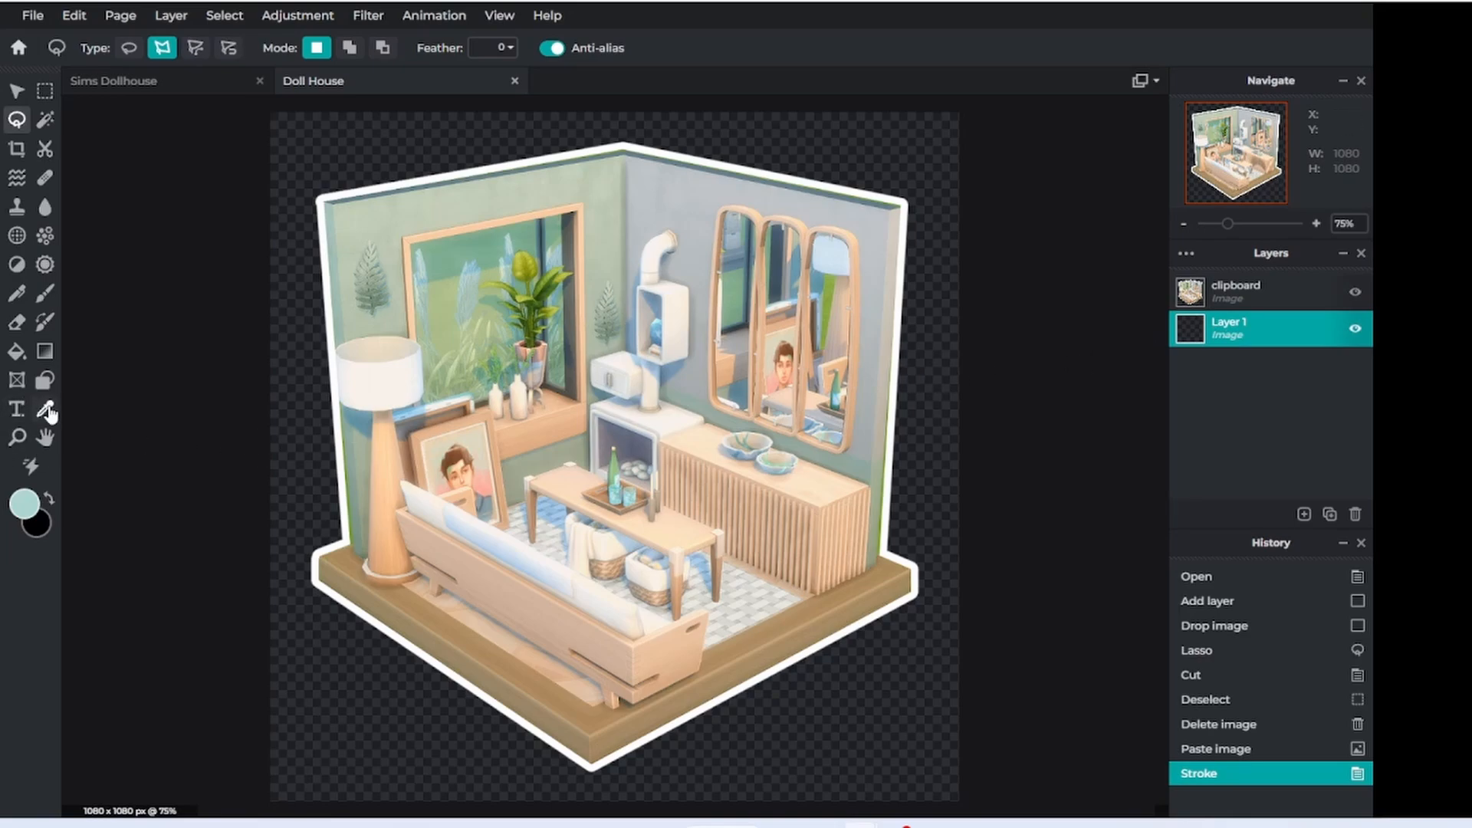
pyautogui.click(45, 407)
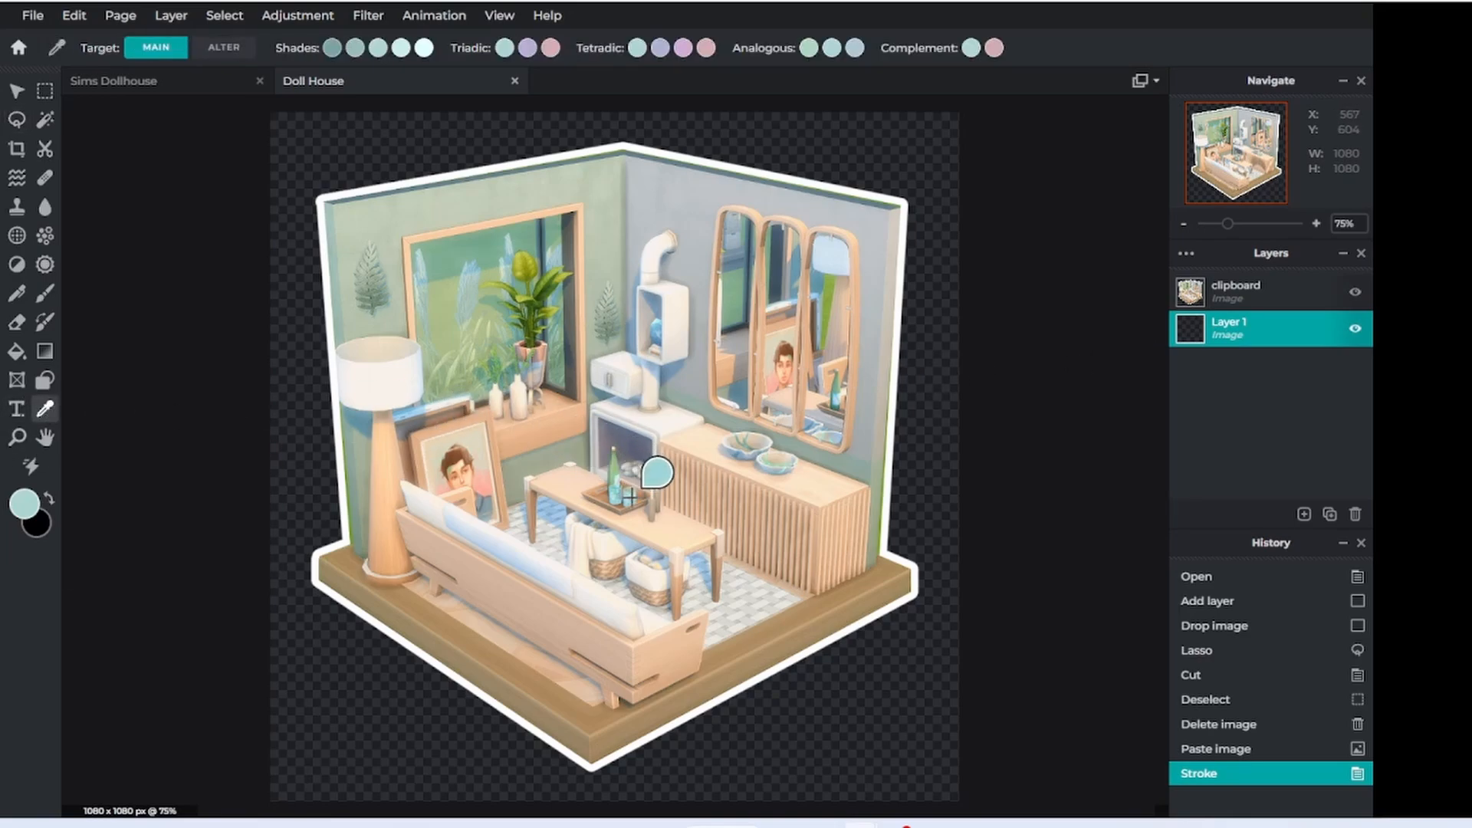